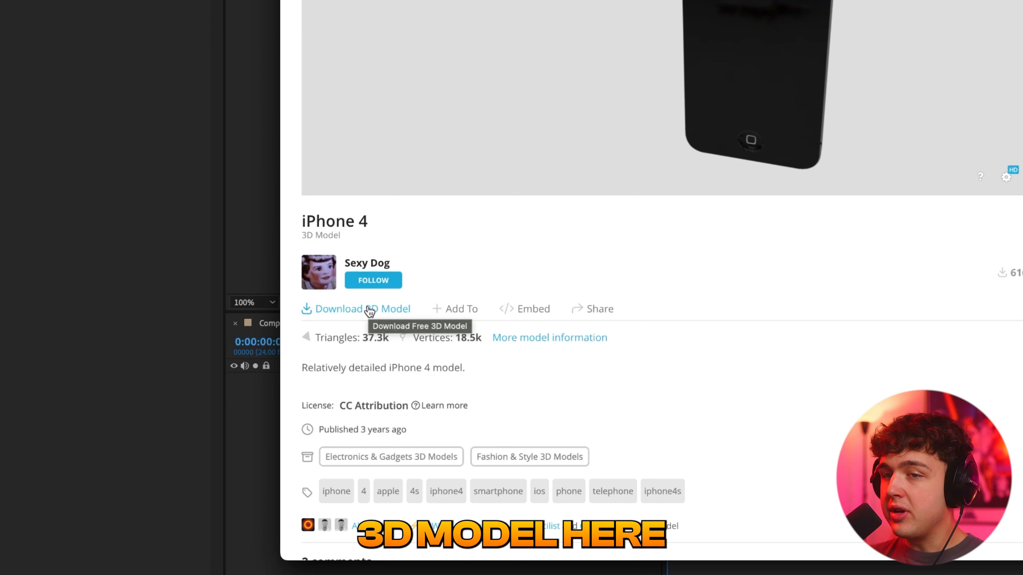
Step: Download the free iPhone 4 model from Sketchfab in GLB format
{"action": "left_click", "coordinate": [338, 308]}
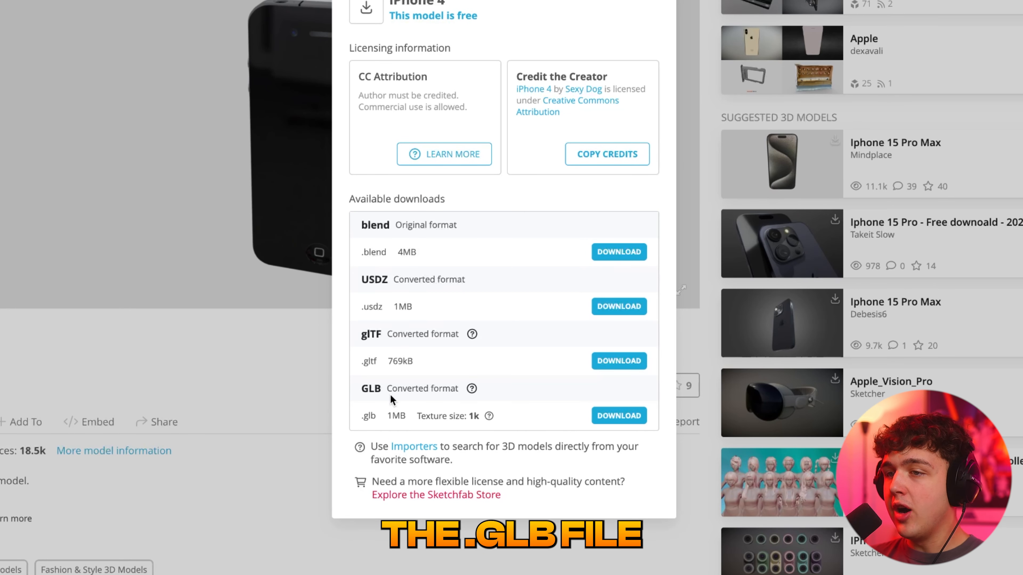
{"action": "mouse_move", "coordinate": [359, 393]}
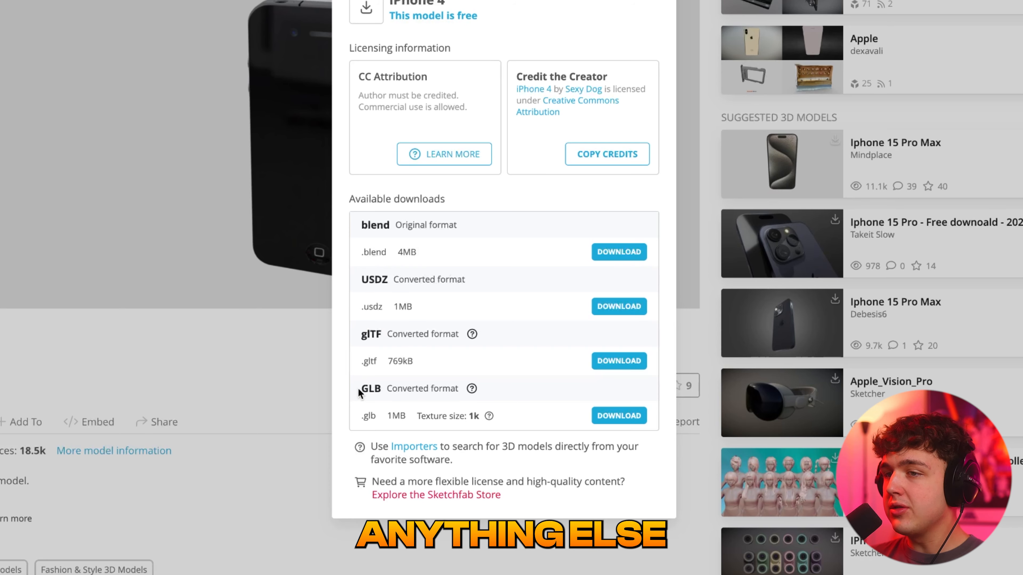
{"action": "left_click", "coordinate": [618, 416]}
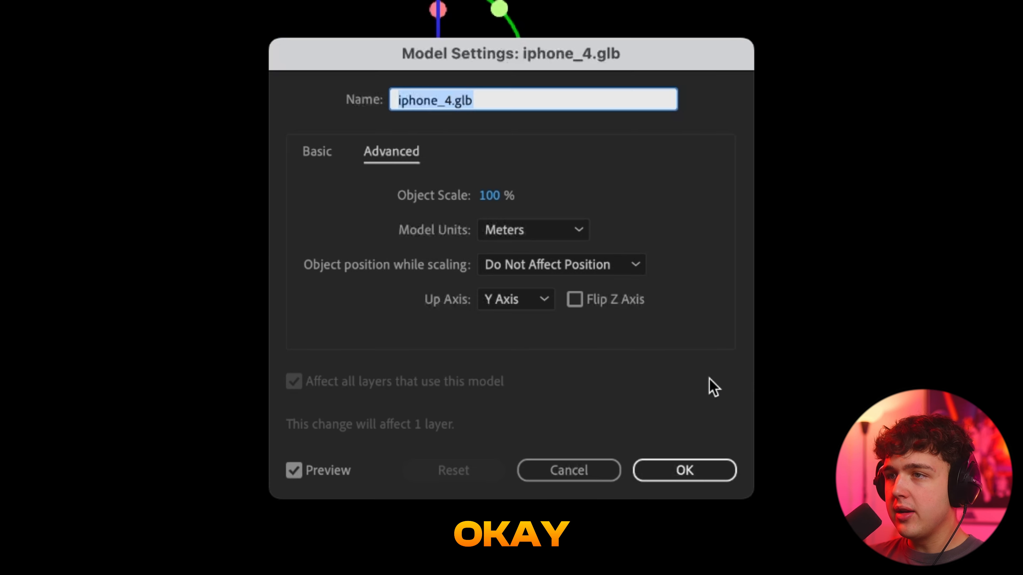
Step: Accept the iPhone 4 GLB import settings and reveal the model layer's transform properties
{"action": "left_click", "coordinate": [684, 470]}
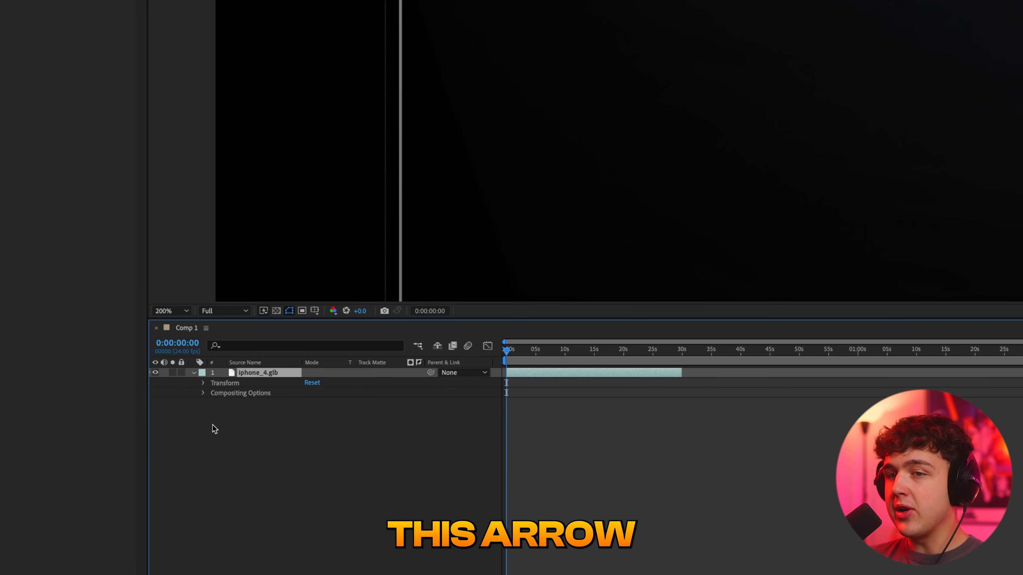
{"action": "left_click", "coordinate": [203, 383]}
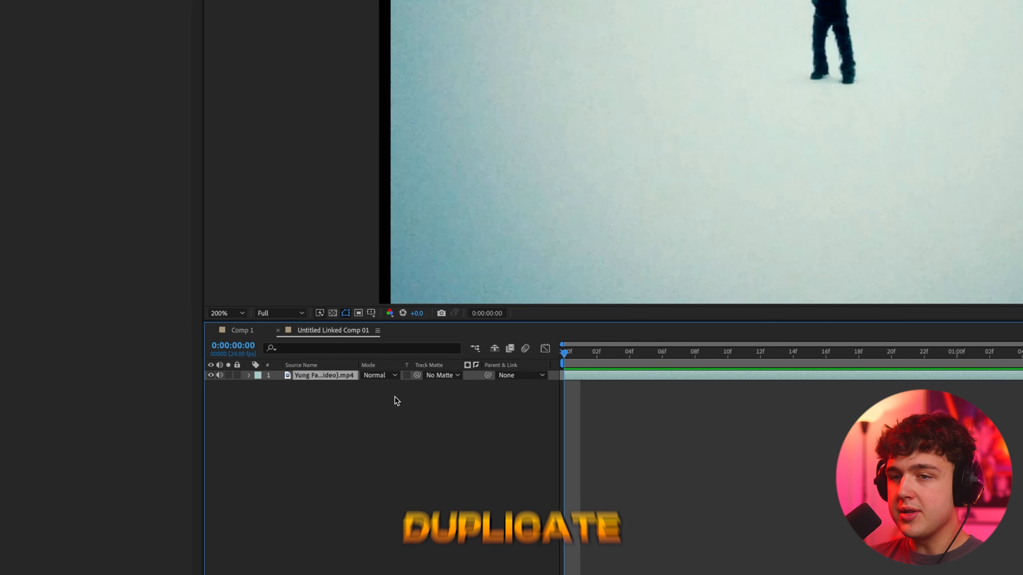
Step: Duplicate the music-video footage layer for roto-brushing the dancer
{"action": "key", "text": "ctrl+d"}
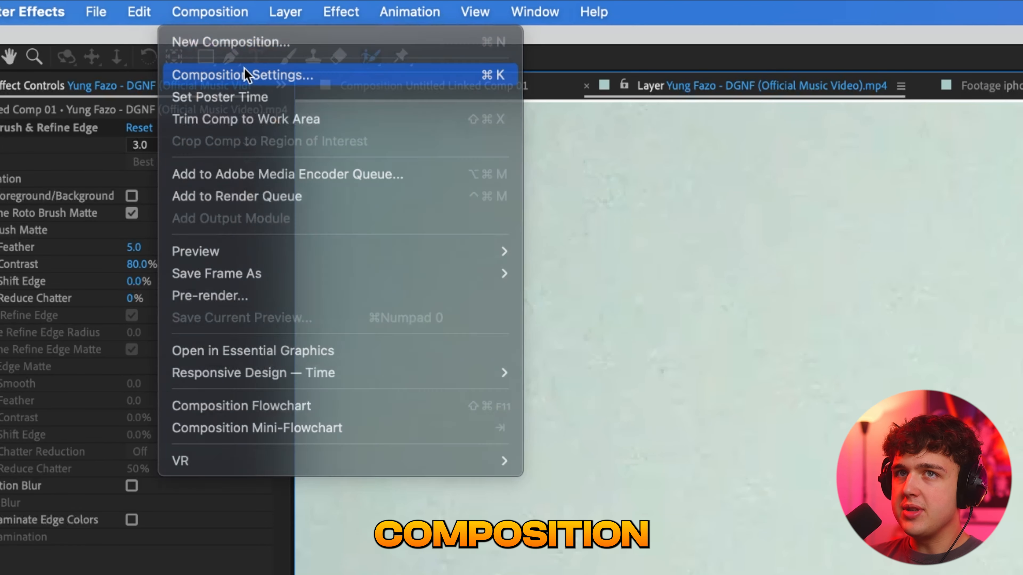
Step: Set the linked composition's frame rate to 23.976 fps in Composition Settings
{"action": "left_click", "coordinate": [240, 75]}
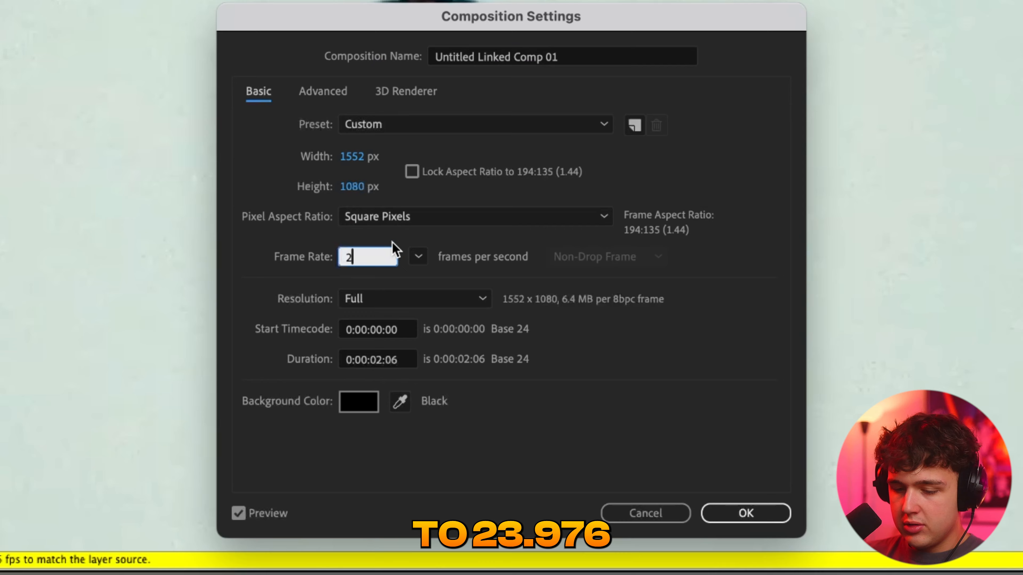
{"action": "type", "text": "23.976"}
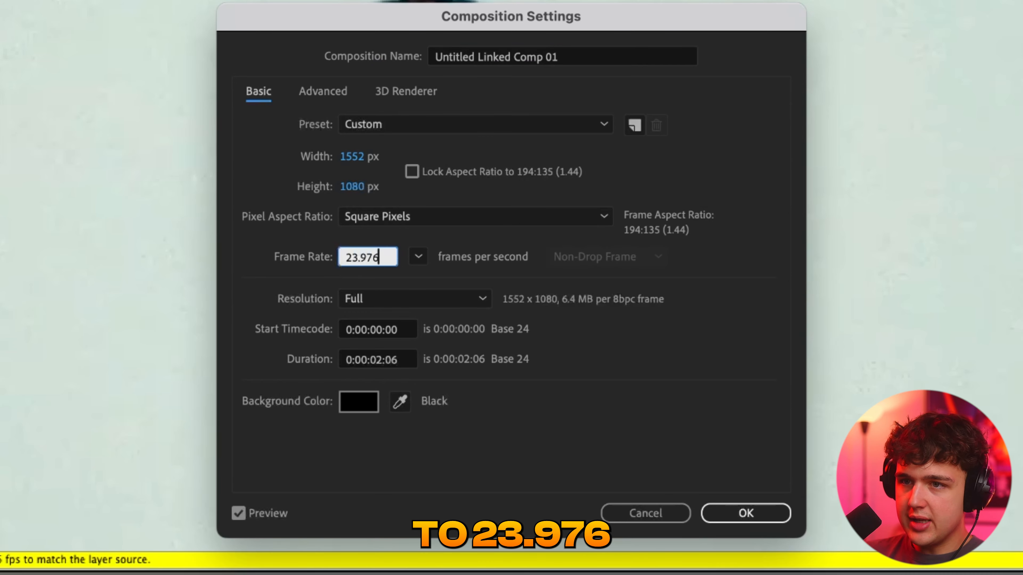
{"action": "left_click", "coordinate": [745, 513]}
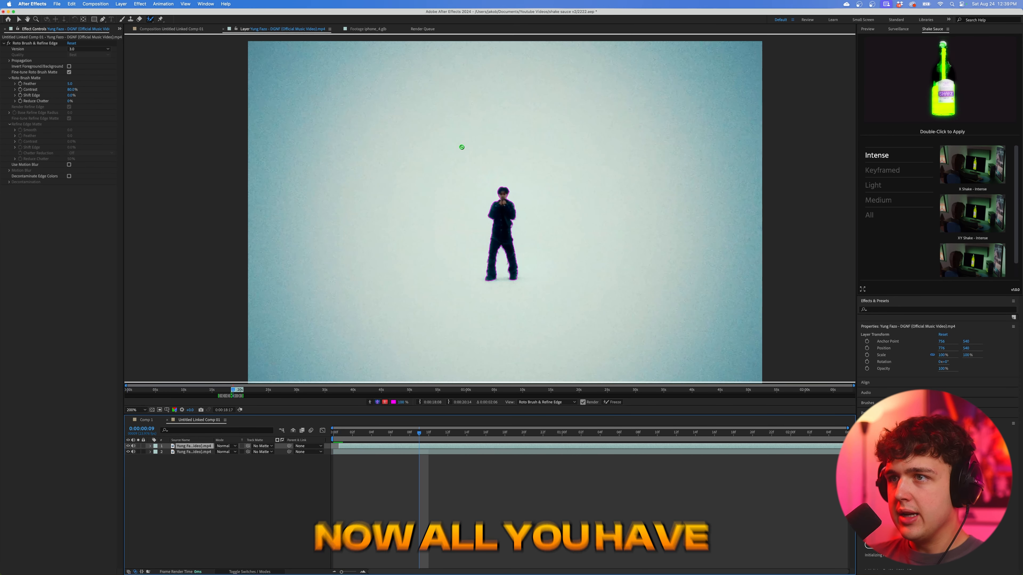
Step: Return to the composition view, select the dancer layer and dismiss the Roto Brush warning
{"action": "left_click", "coordinate": [172, 29]}
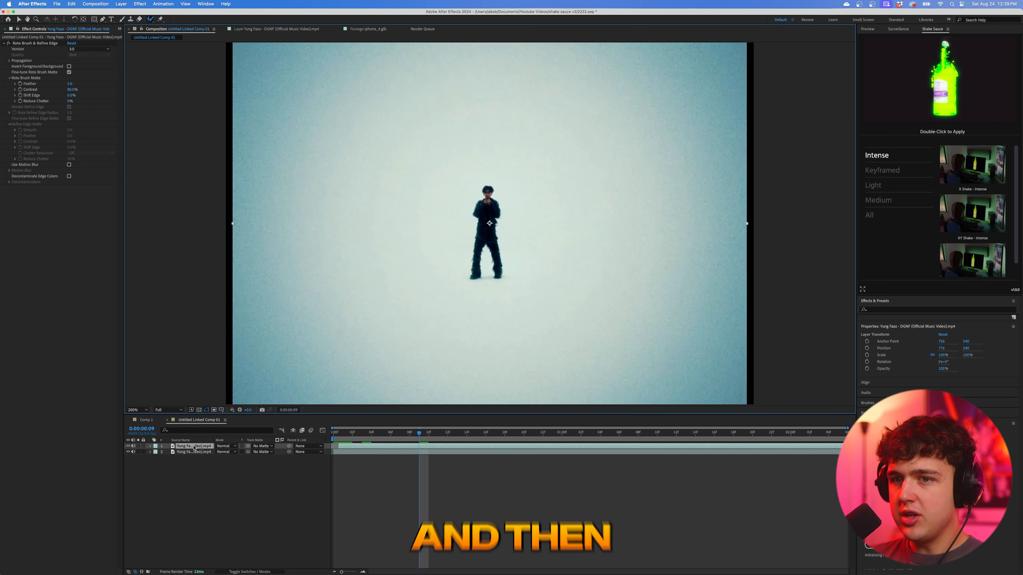
{"action": "double_click", "coordinate": [193, 445]}
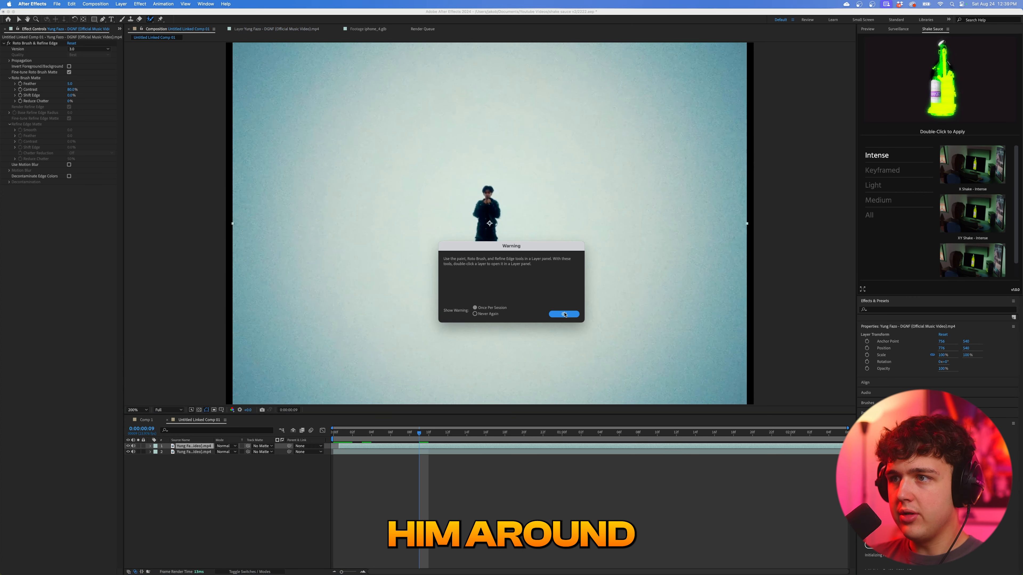
{"action": "left_click", "coordinate": [563, 314]}
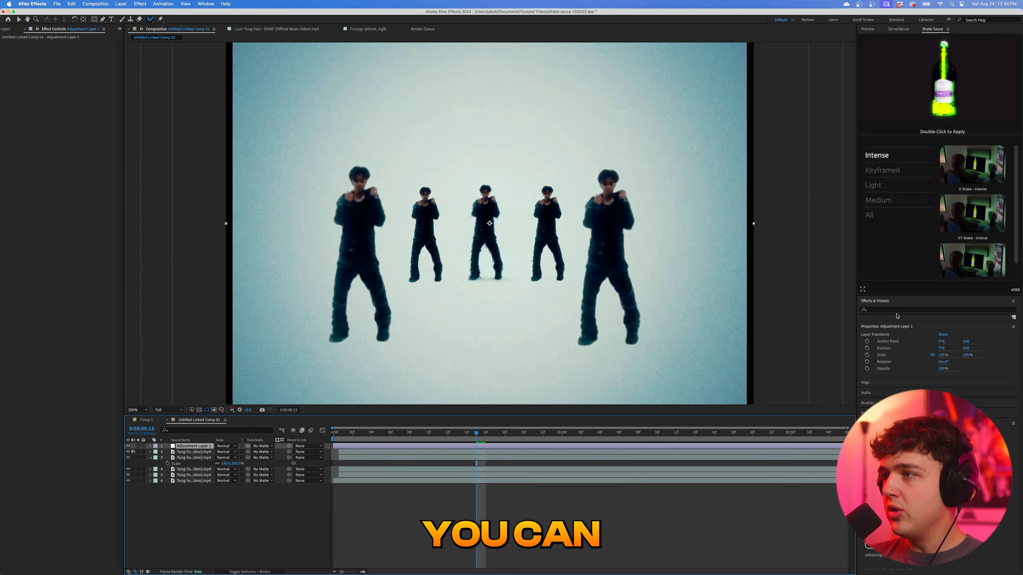
Step: Apply Optics Compensation with Reverse Lens Distortion, then add Radial Blur to the adjustment layer
{"action": "type", "text": "optics com"}
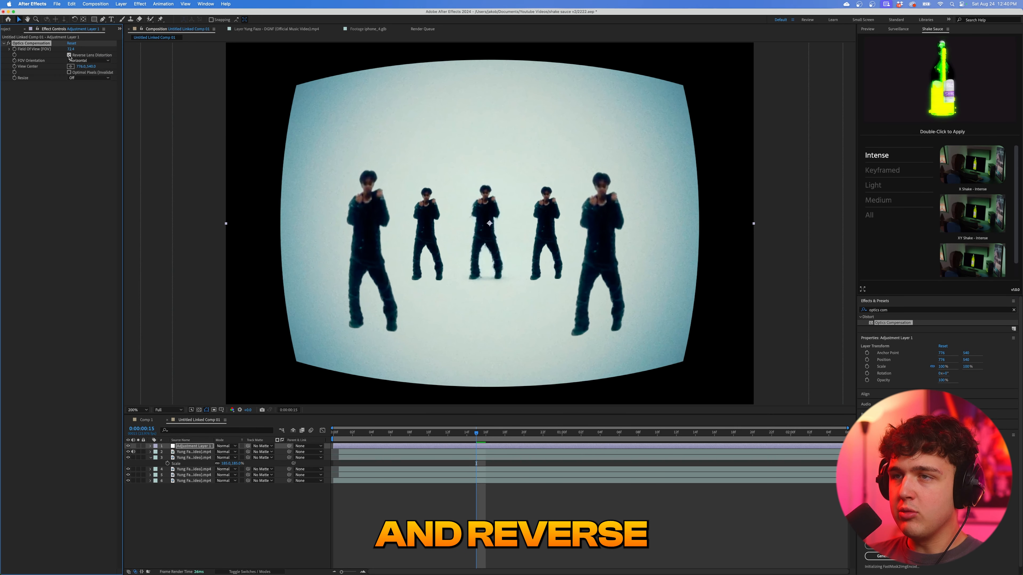
{"action": "left_click", "coordinate": [69, 54]}
{"action": "type", "text": "radial"}
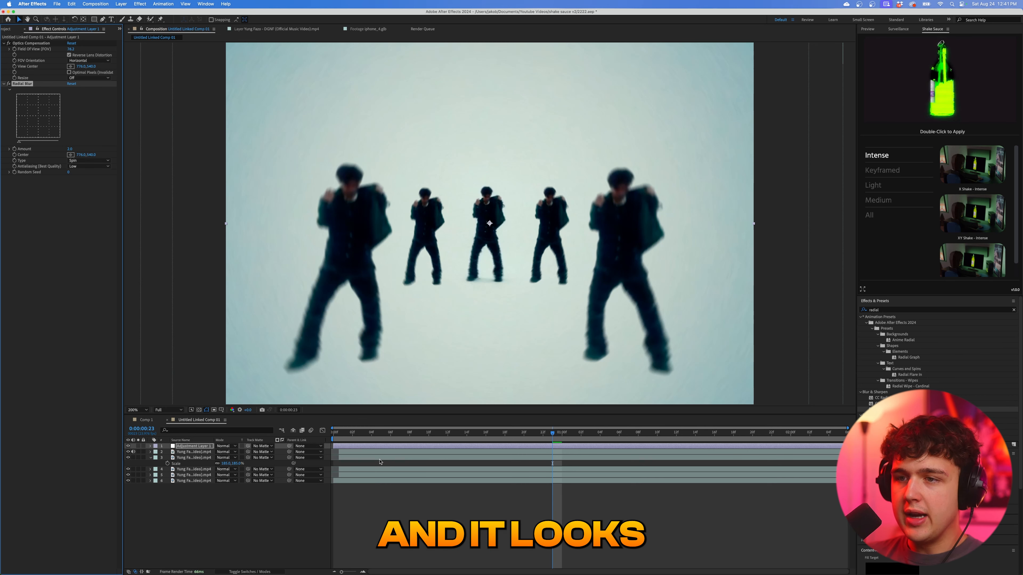
{"action": "left_click", "coordinate": [352, 432]}
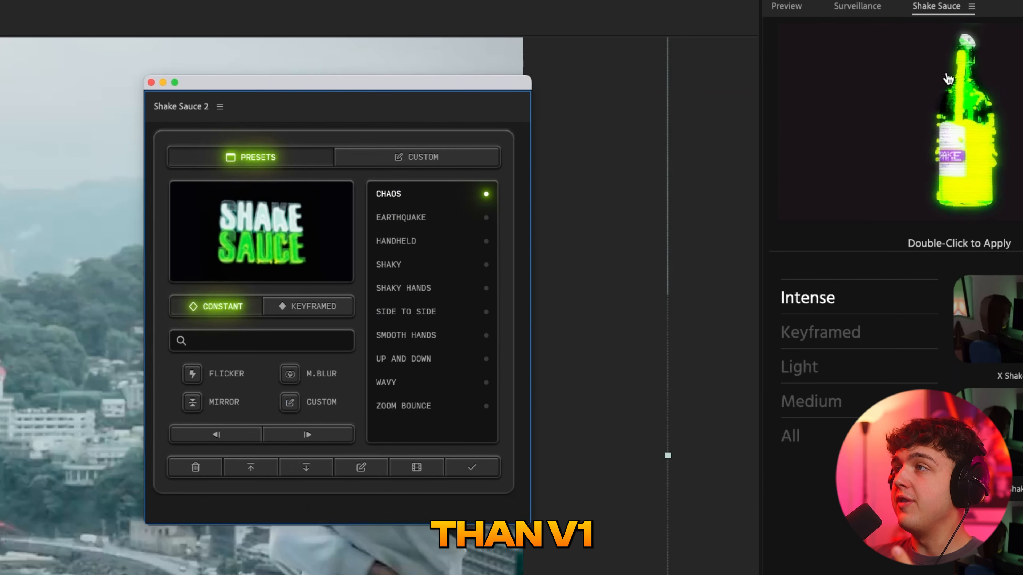
Step: Browse Shake Sauce 2's Custom and Presets tabs and preview the Handheld shake
{"action": "left_click", "coordinate": [857, 6]}
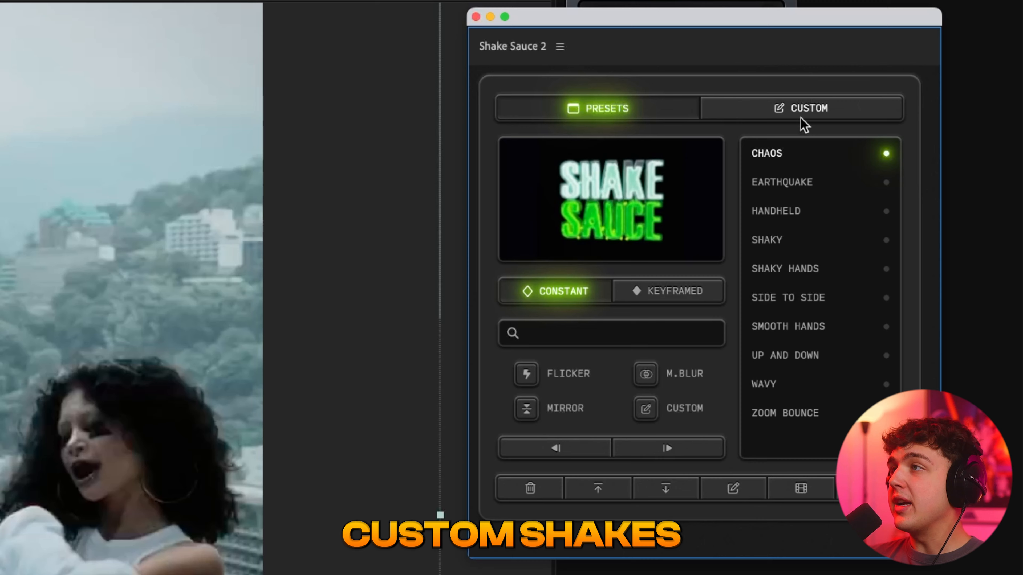
{"action": "left_click", "coordinate": [809, 108]}
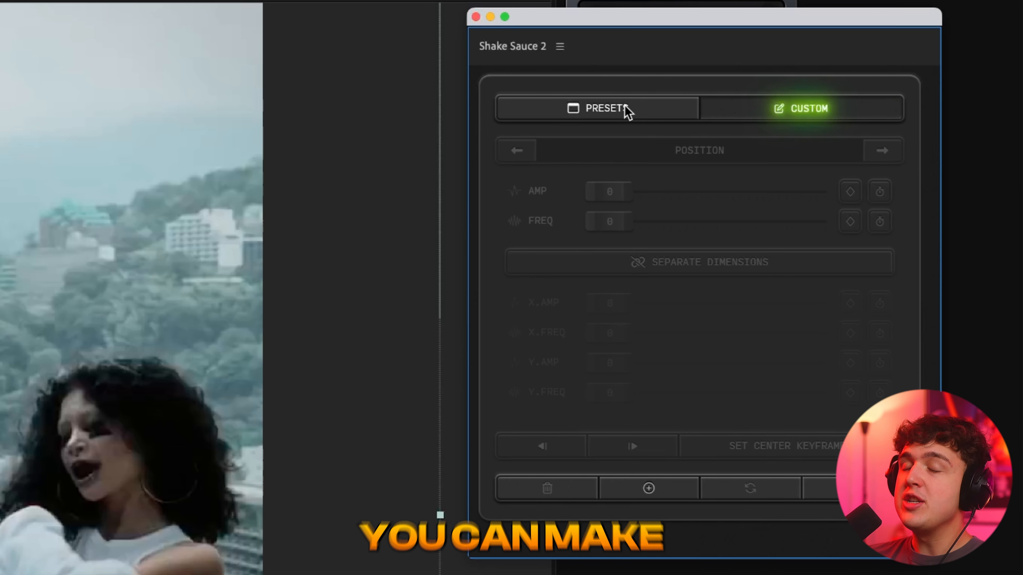
{"action": "left_click", "coordinate": [595, 109]}
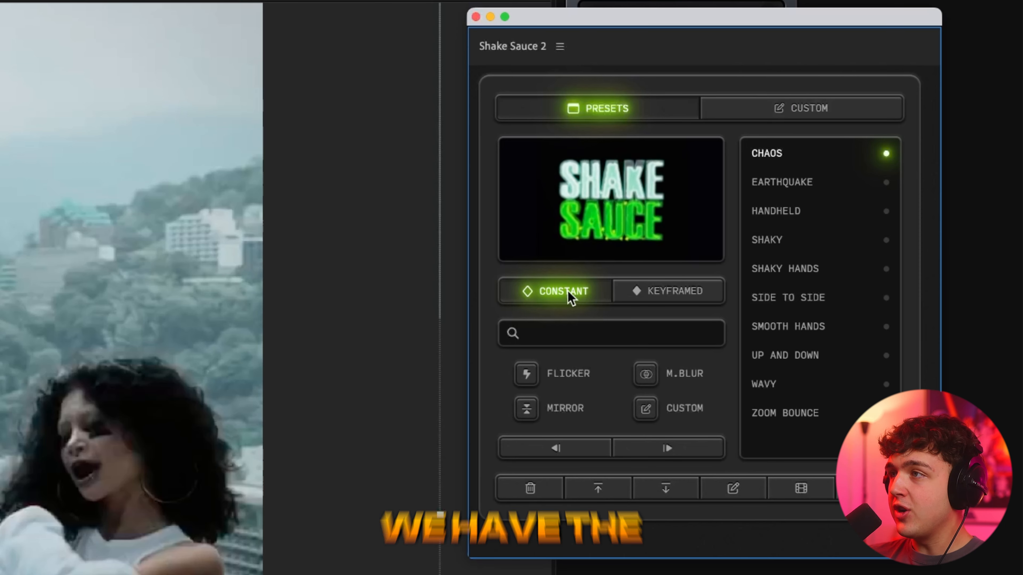
{"action": "mouse_move", "coordinate": [793, 225]}
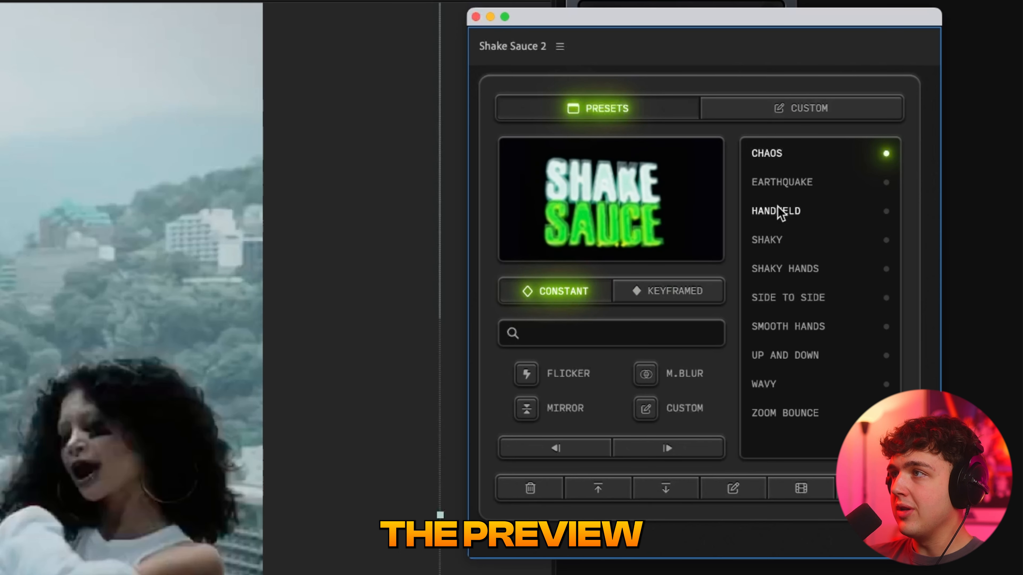
{"action": "left_click", "coordinate": [668, 291]}
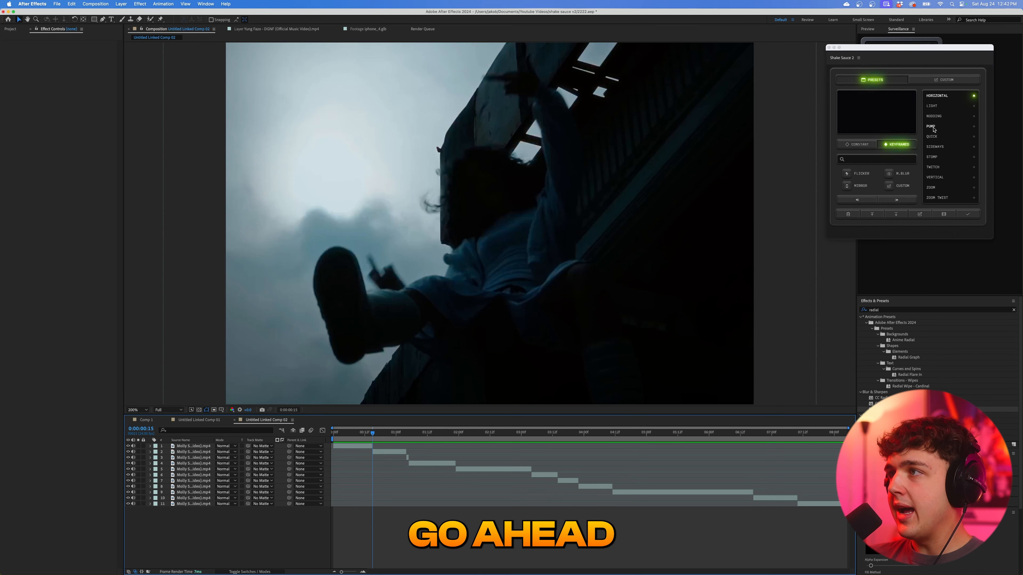
Step: Preview Pump and Sideways, then apply the Sideways keyframed shake to the footage
{"action": "left_click", "coordinate": [930, 126]}
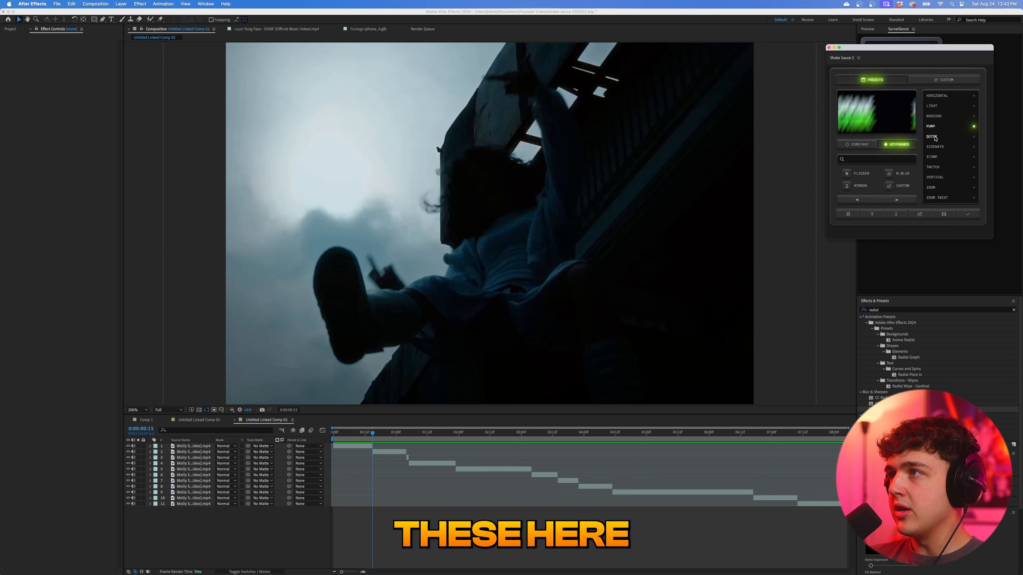
{"action": "left_click", "coordinate": [935, 146]}
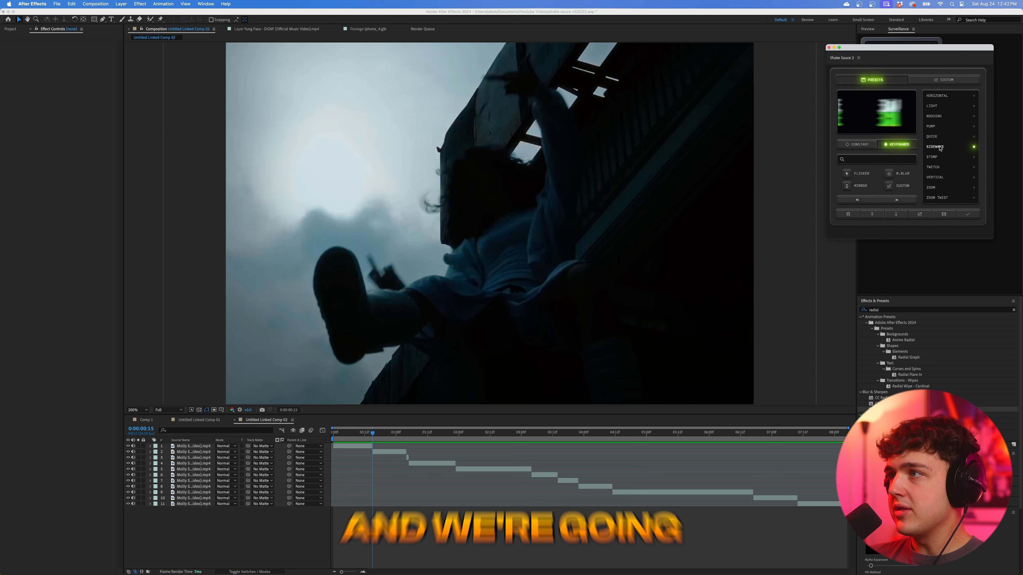
{"action": "left_click", "coordinate": [969, 214]}
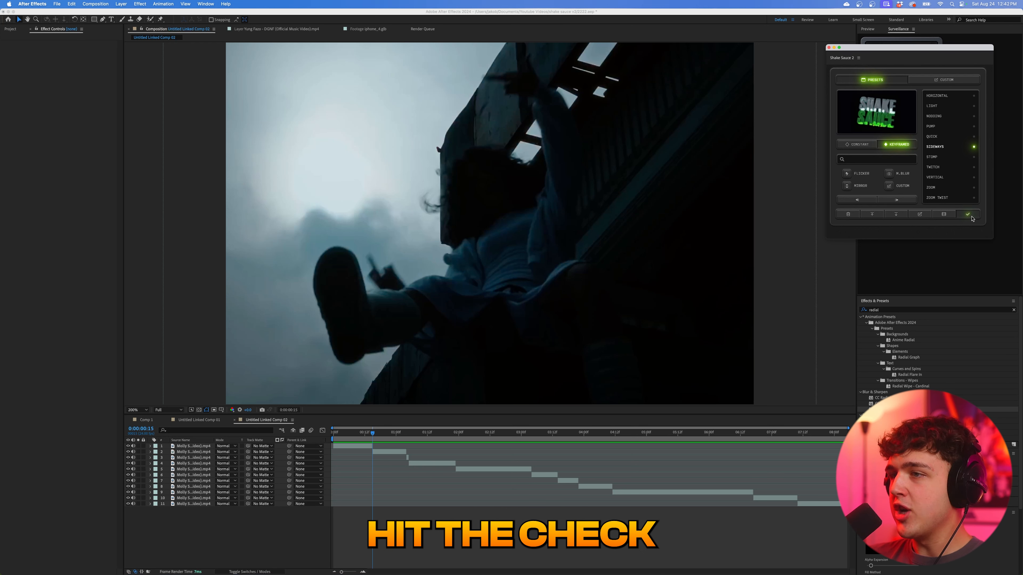
{"action": "left_click", "coordinate": [970, 214]}
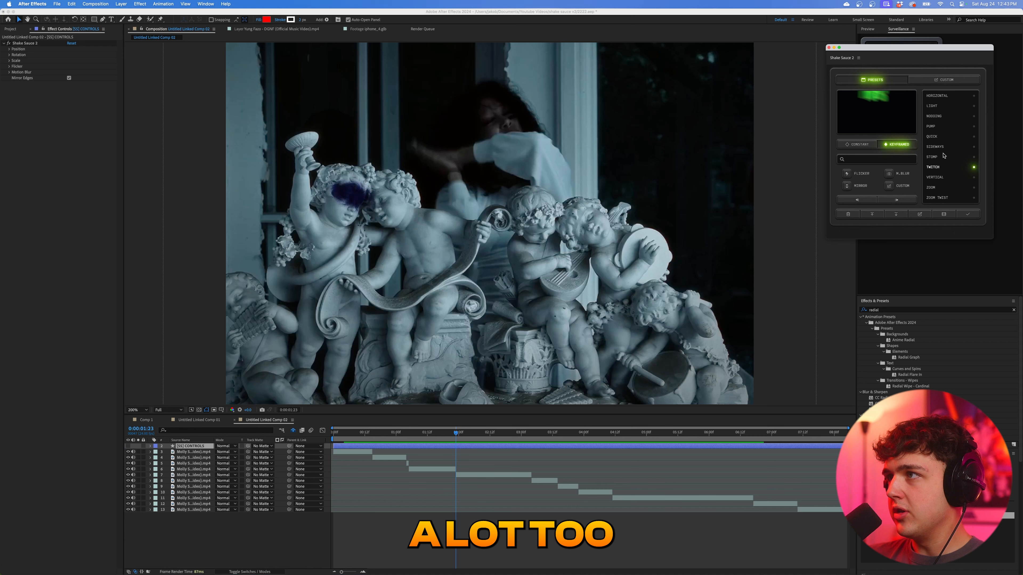
Step: Apply another shake preset and move the playhead to the next cut
{"action": "left_click", "coordinate": [933, 166]}
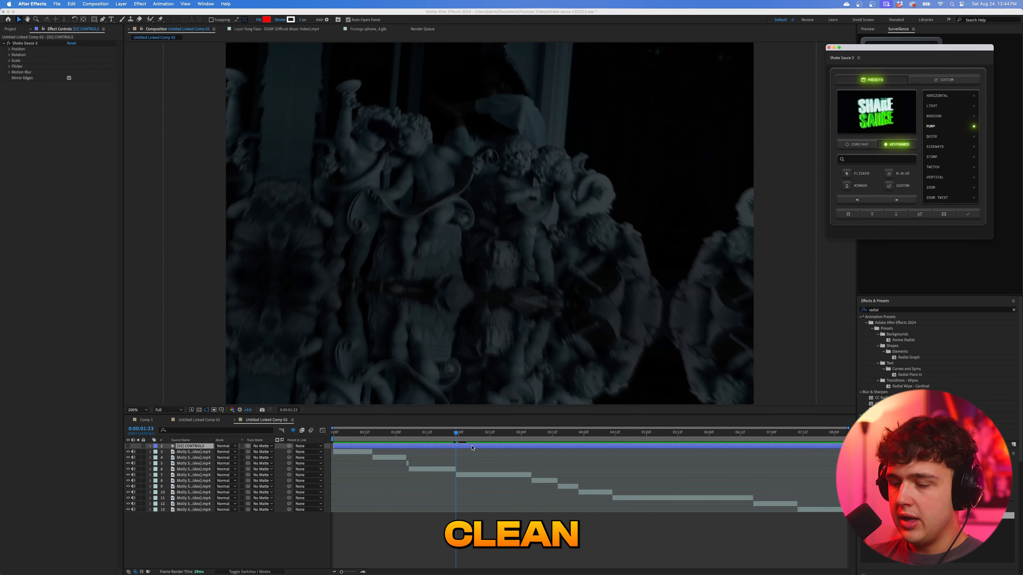
{"action": "left_click", "coordinate": [143, 446]}
{"action": "type", "text": "tint"}
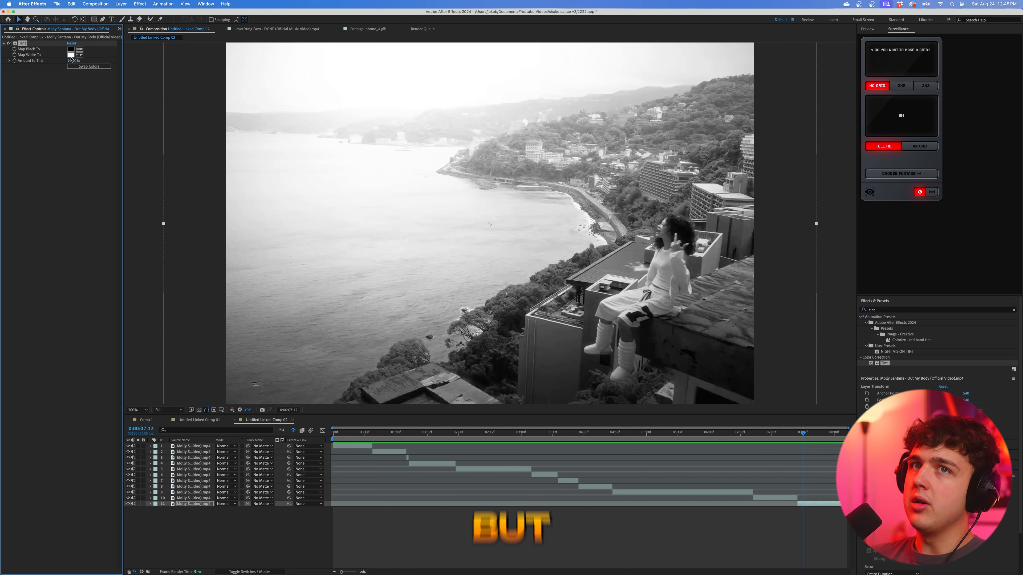
Step: Set the Tint effect's Map White To colour, trying red before settling on green
{"action": "left_click", "coordinate": [70, 55]}
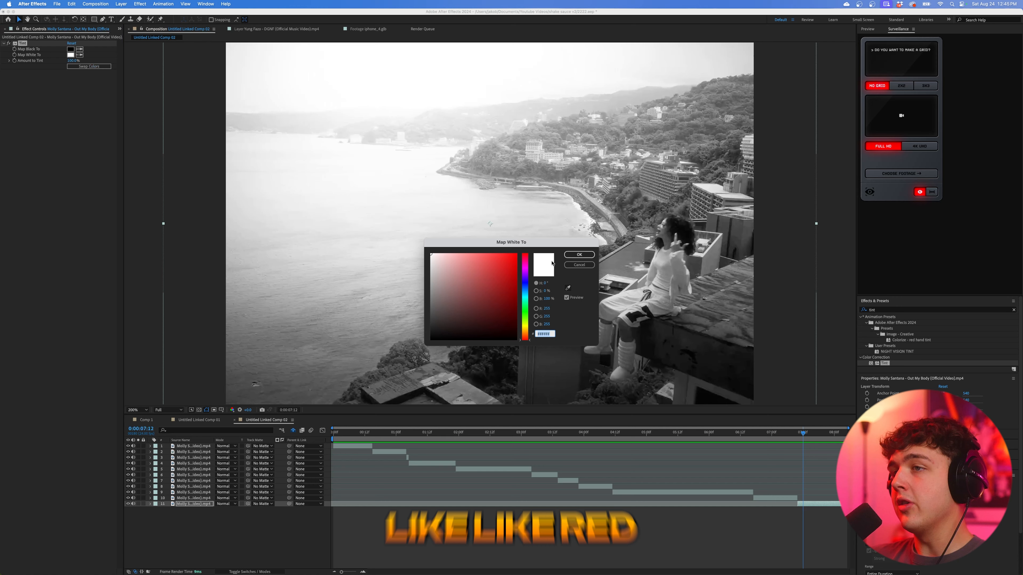
{"action": "left_click", "coordinate": [578, 255]}
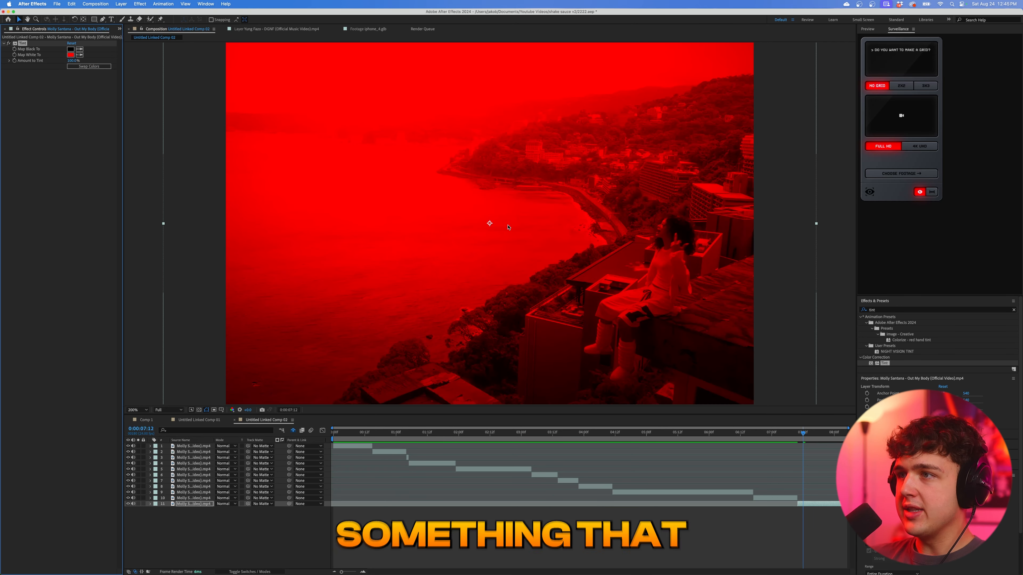
{"action": "left_click", "coordinate": [76, 50]}
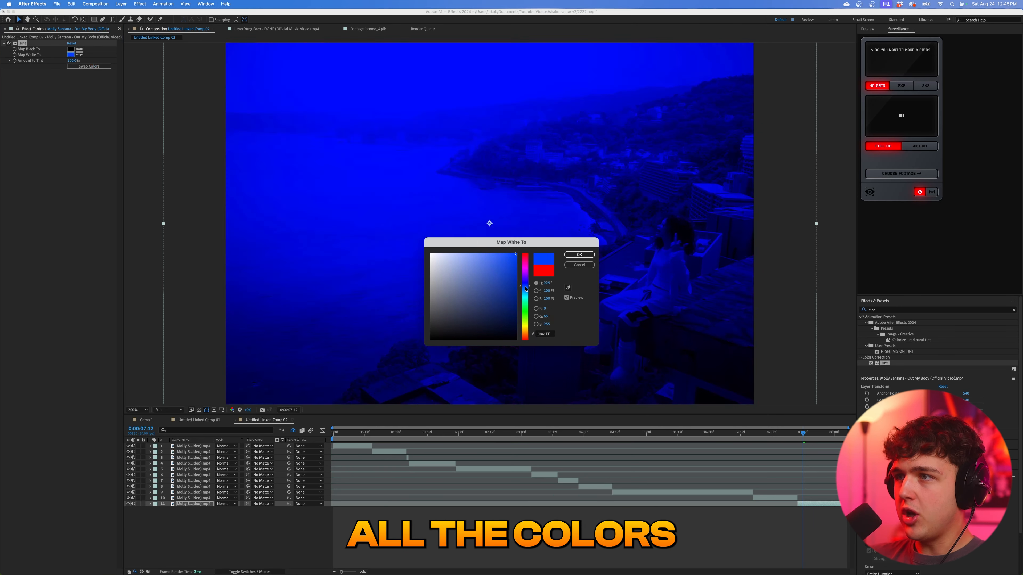
{"action": "left_click", "coordinate": [525, 271]}
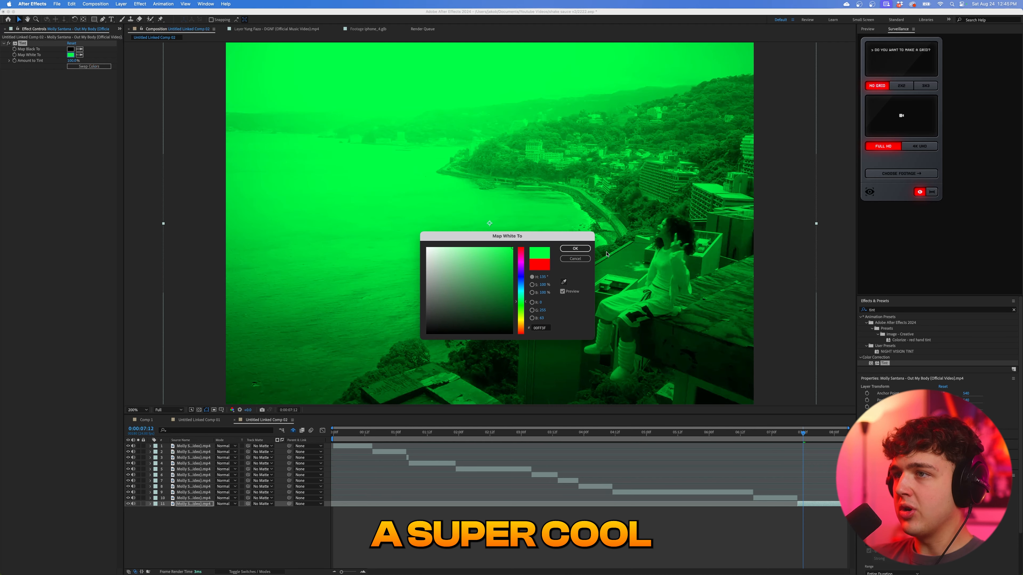
{"action": "left_click", "coordinate": [573, 248]}
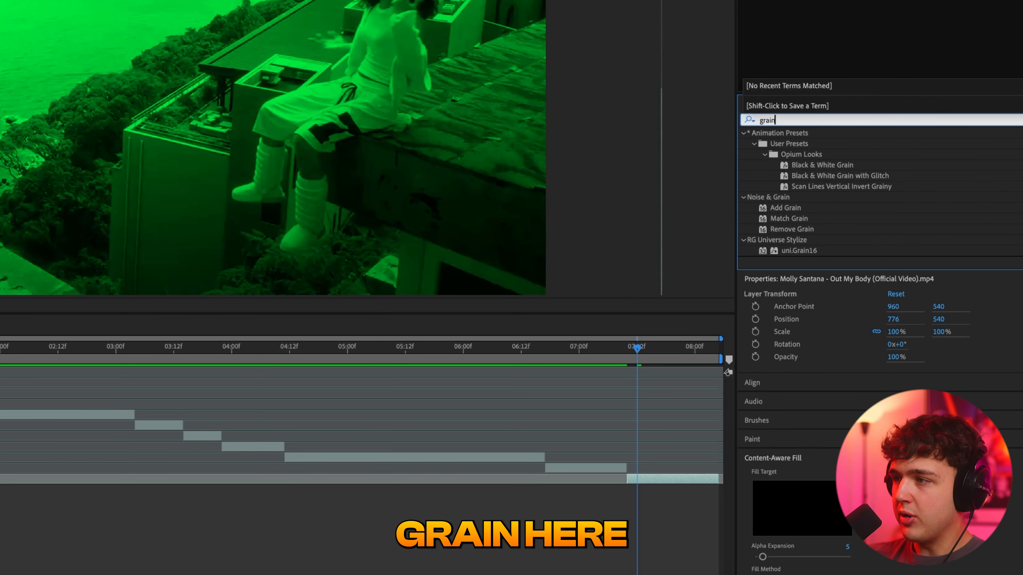
Step: Apply Add Grain with Viewing Mode on Final Output and tweak its Intensity
{"action": "left_click", "coordinate": [785, 207]}
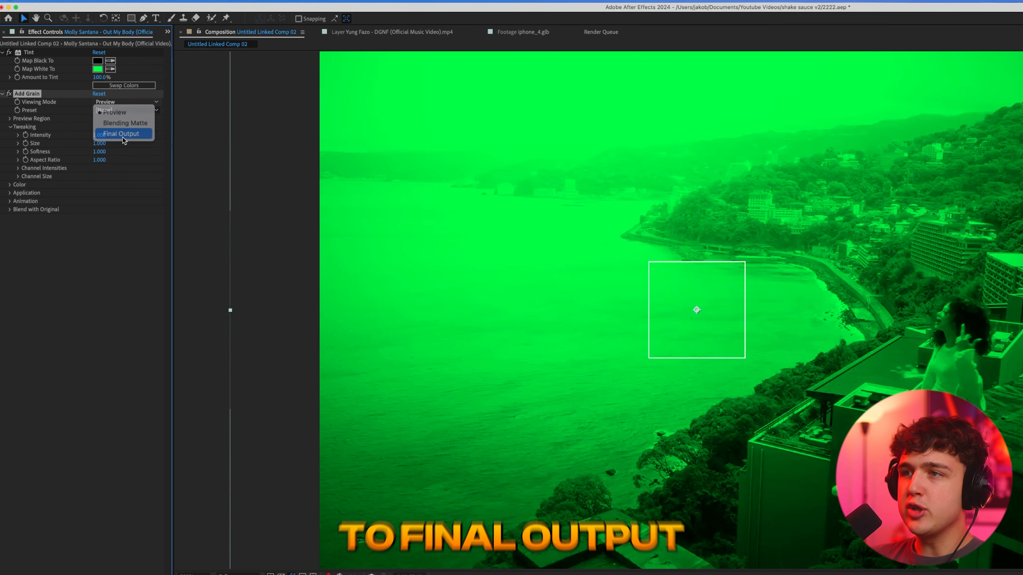
{"action": "left_click", "coordinate": [122, 134]}
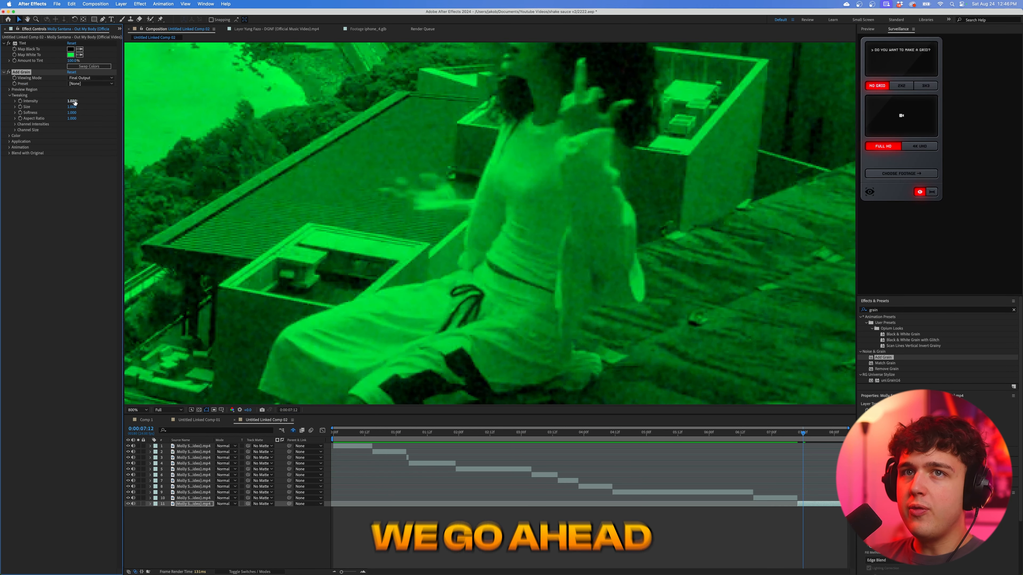
{"action": "left_click", "coordinate": [71, 102]}
{"action": "type", "text": "deep"}
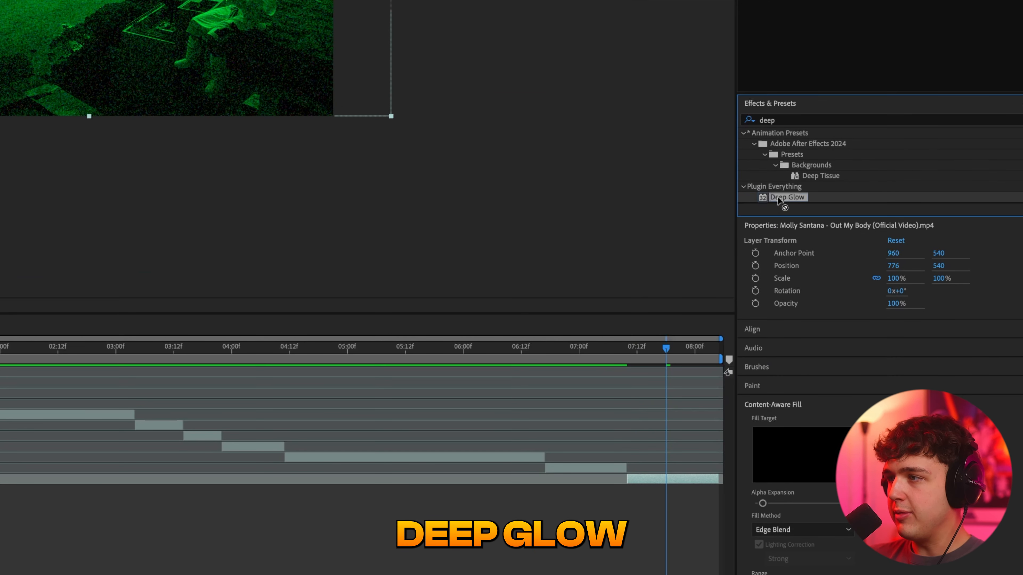
Step: Apply Deep Glow, then set Tint's Map White To colour to red and back to white
{"action": "double_click", "coordinate": [788, 197]}
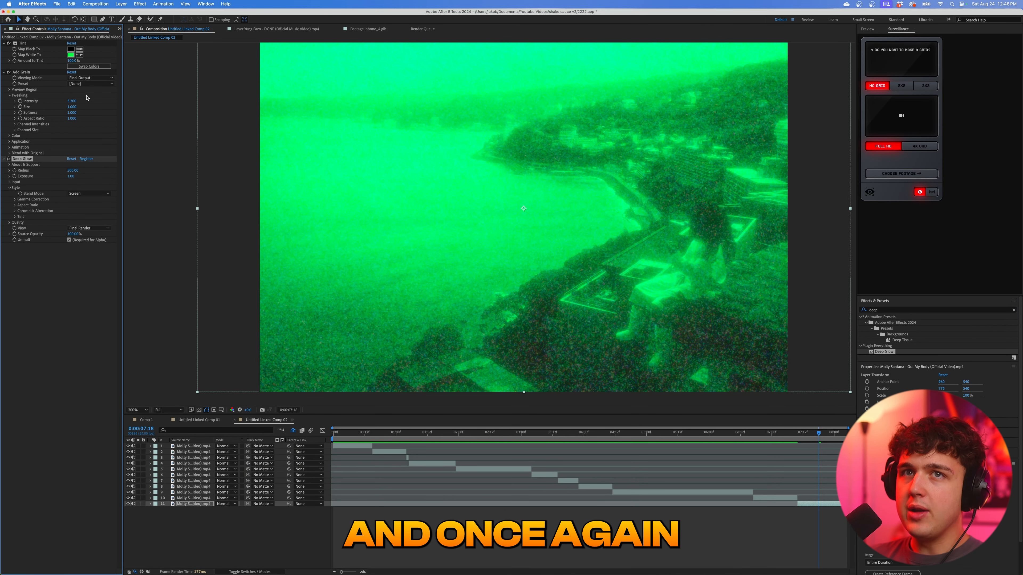
{"action": "left_click", "coordinate": [70, 55]}
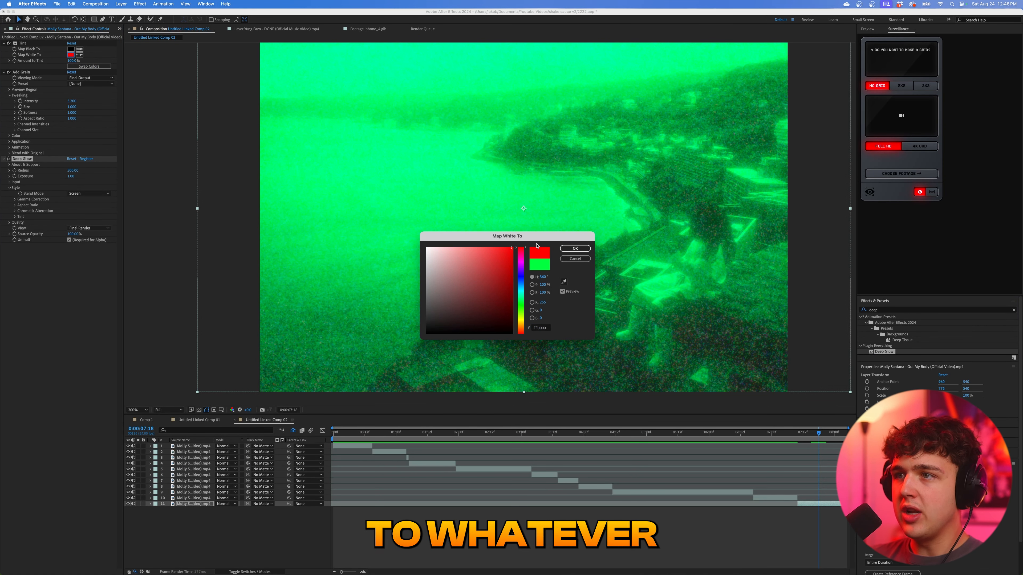
{"action": "left_click", "coordinate": [574, 247]}
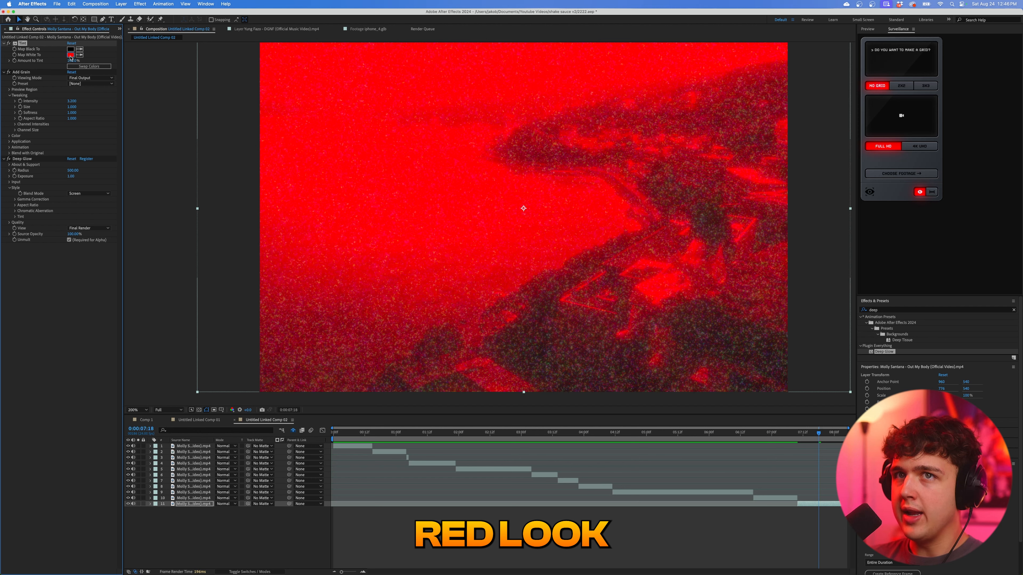
{"action": "left_click", "coordinate": [70, 50]}
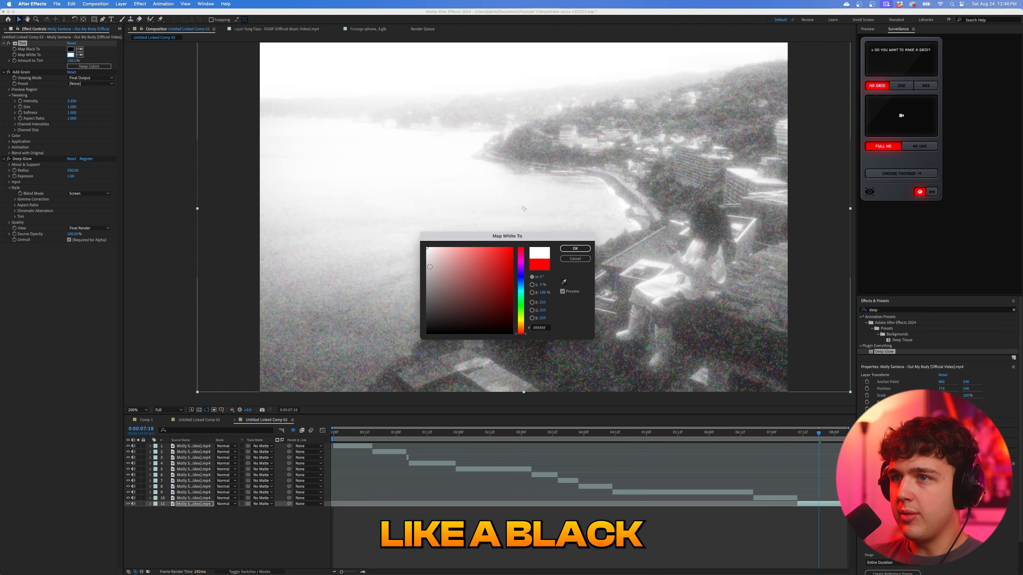
{"action": "left_click", "coordinate": [457, 280]}
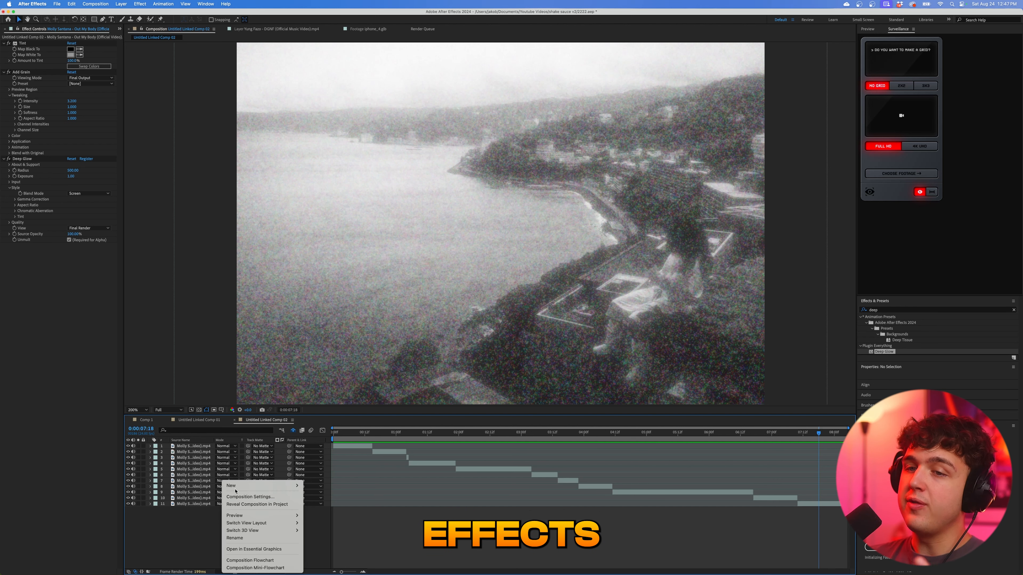
Step: Create a new solid layer named Element via the timeline's New menu
{"action": "left_click", "coordinate": [232, 486]}
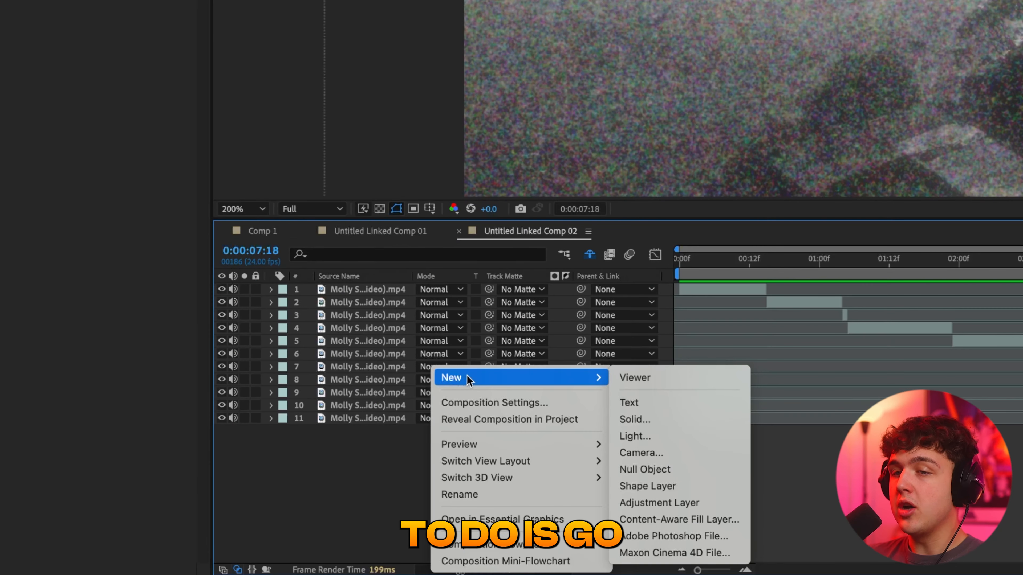
{"action": "mouse_move", "coordinate": [659, 485]}
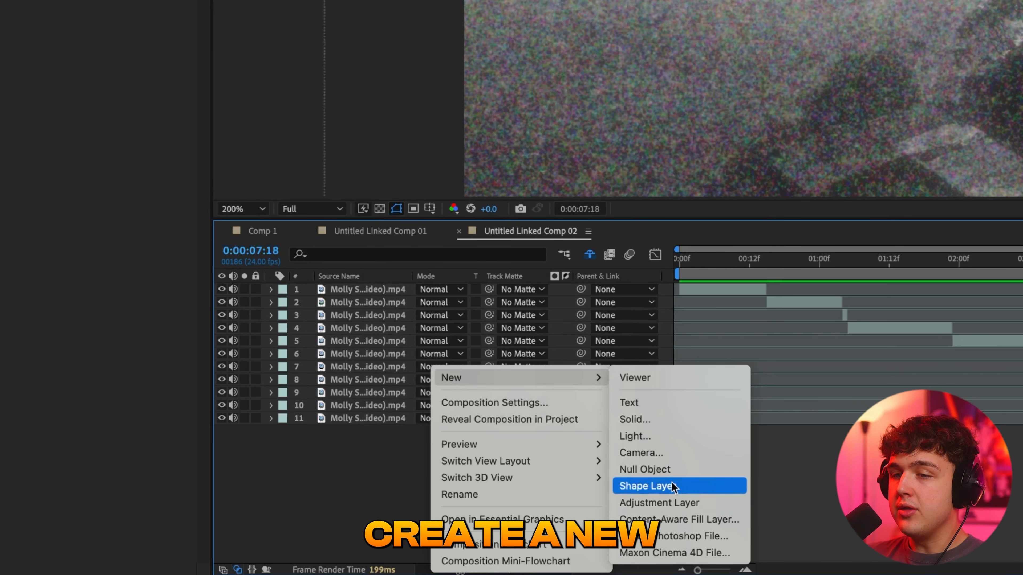
{"action": "left_click", "coordinate": [634, 418]}
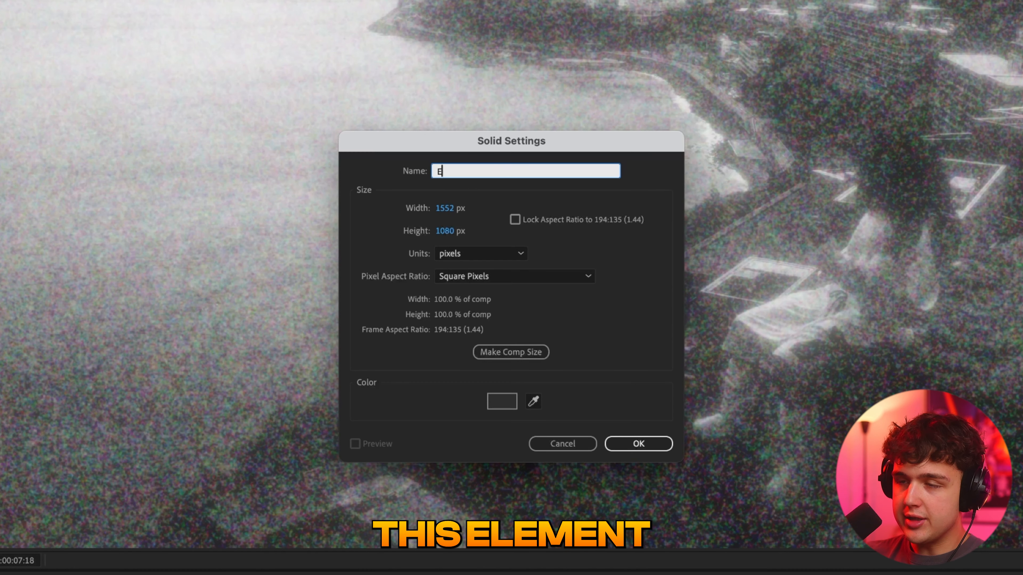
{"action": "left_click", "coordinate": [637, 444]}
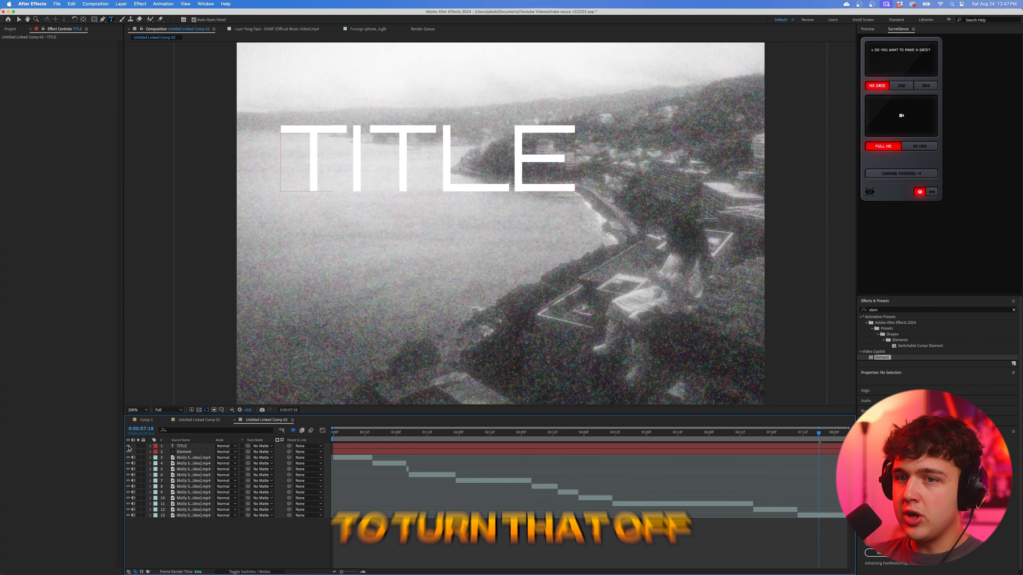
Step: Hide TITLE, set Element's Custom Text Path Layer 1 to TITLE and enter Scene Setup
{"action": "left_click", "coordinate": [128, 445]}
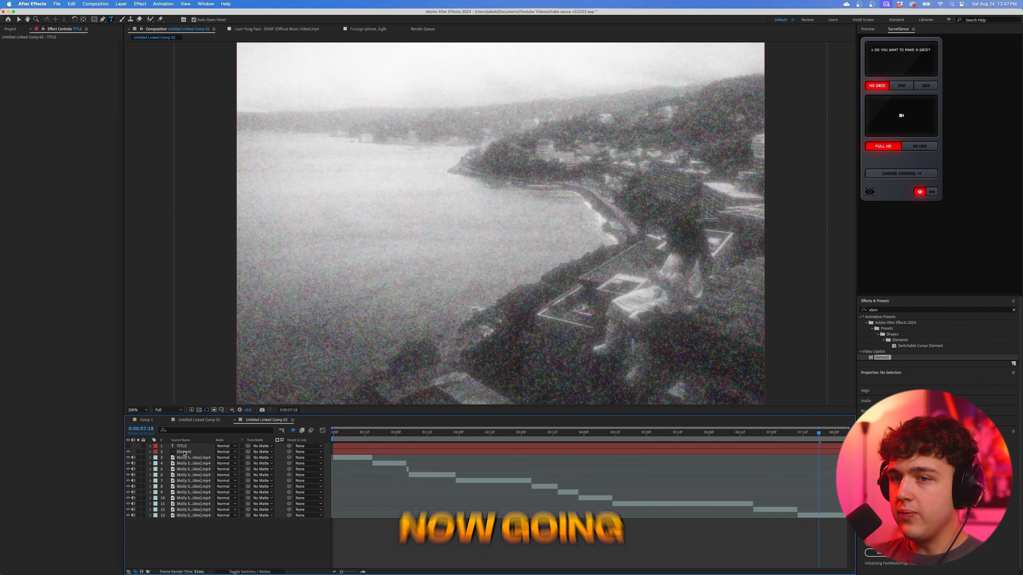
{"action": "left_click", "coordinate": [184, 453]}
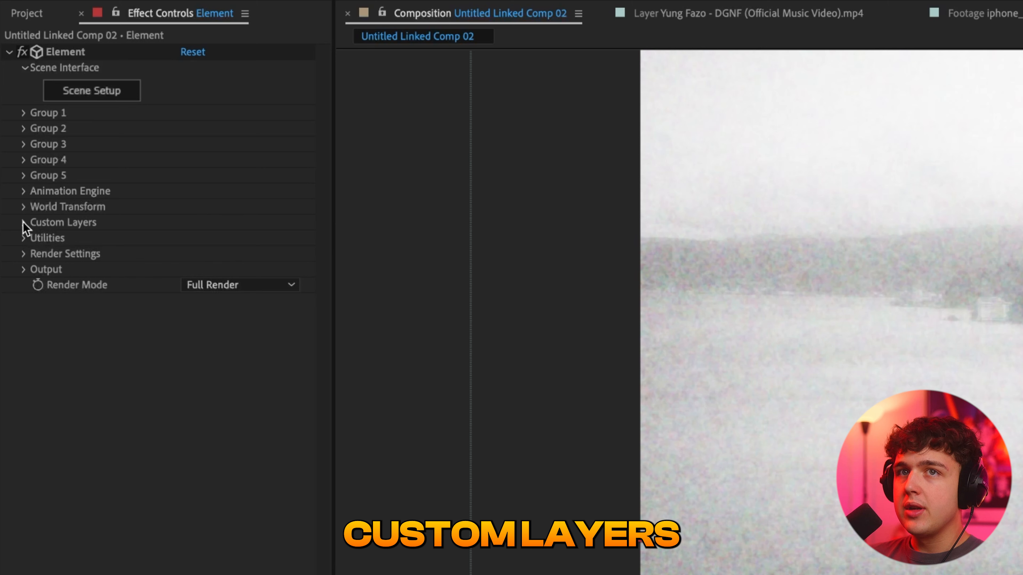
{"action": "left_click", "coordinate": [23, 222]}
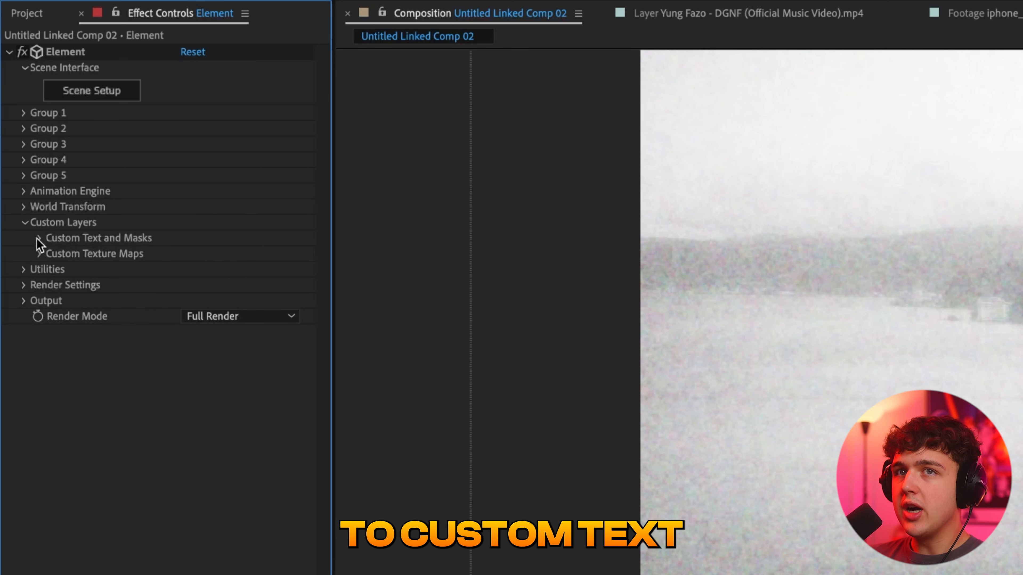
{"action": "left_click", "coordinate": [40, 238]}
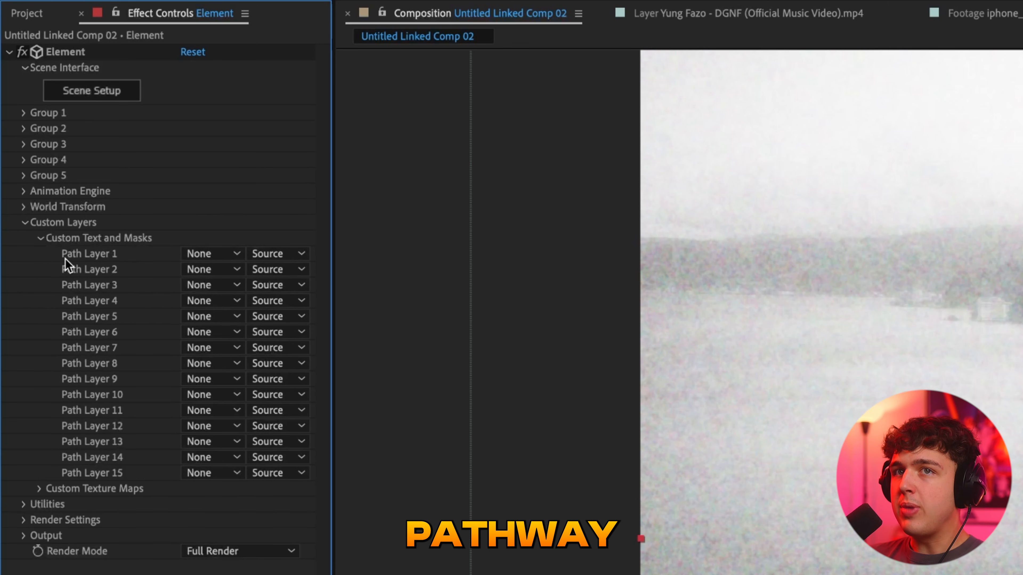
{"action": "left_click", "coordinate": [208, 253]}
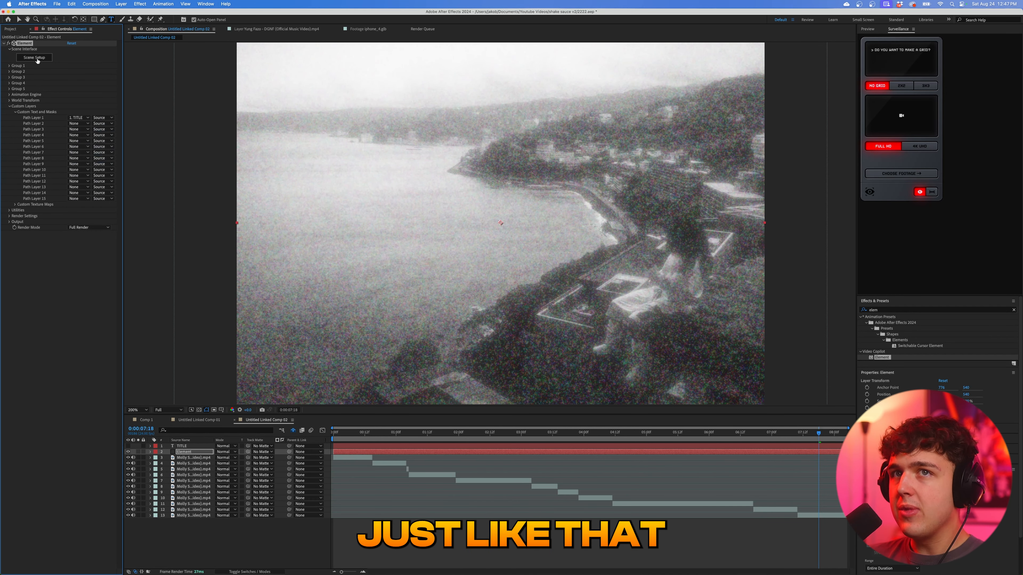
{"action": "left_click", "coordinate": [34, 57]}
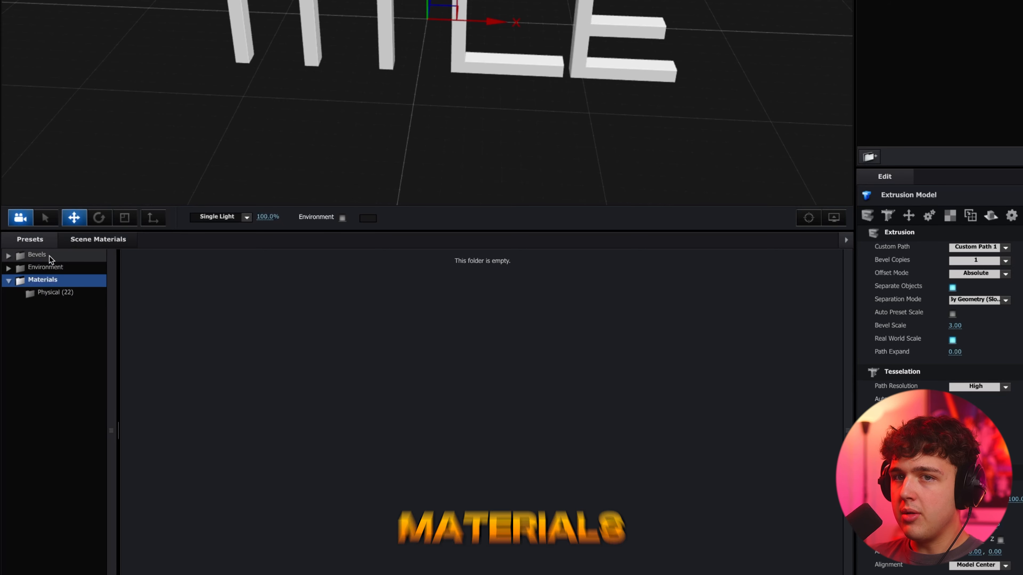
Step: Expand the Bevels presets folder in Element's Scene Setup
{"action": "left_click", "coordinate": [55, 292]}
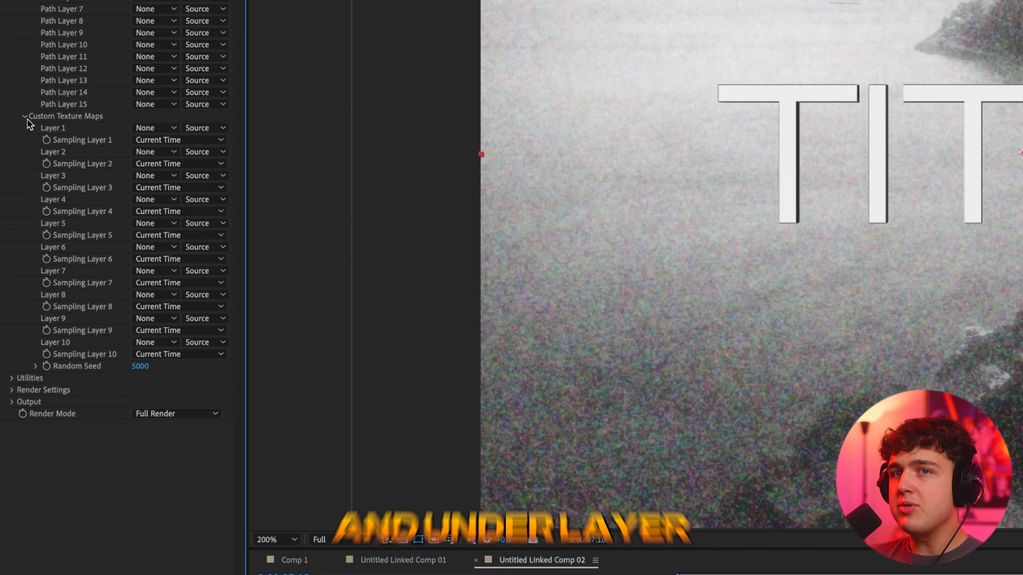
Step: Set Custom Texture Map Layer 1 to the footage and use Custom Layer 1 as Environment texture
{"action": "left_click", "coordinate": [155, 127]}
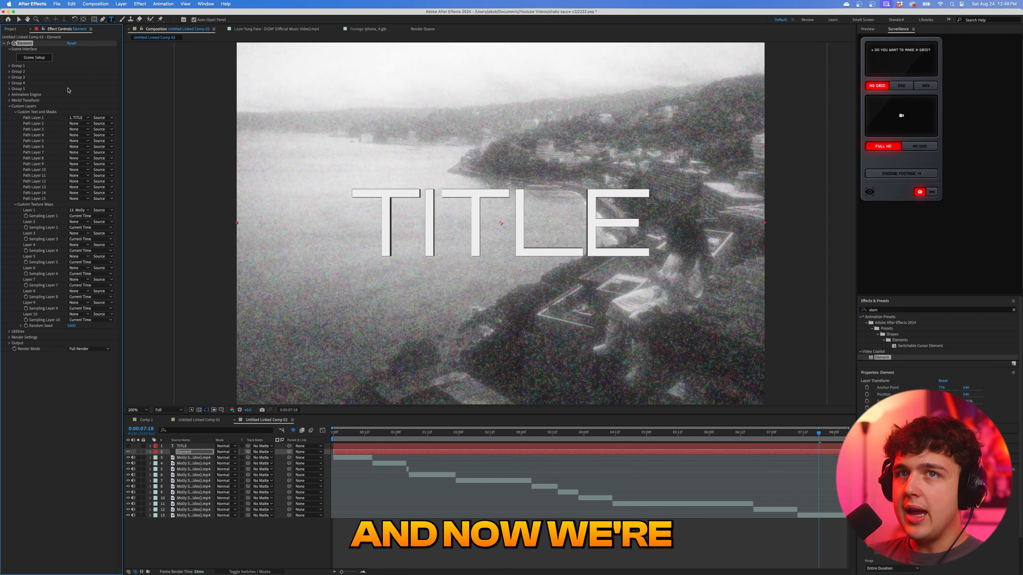
{"action": "left_click", "coordinate": [33, 57]}
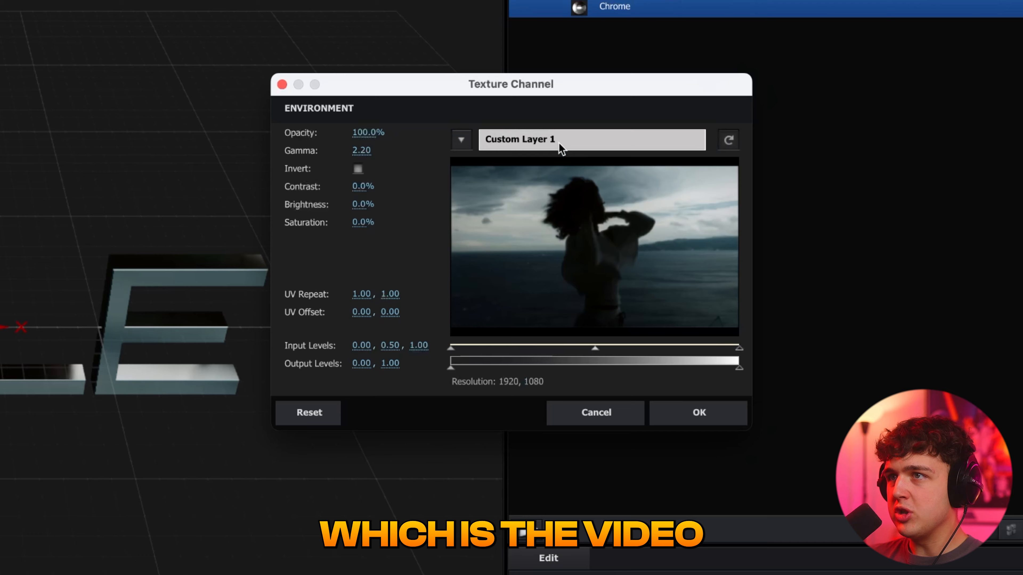
{"action": "left_click", "coordinate": [698, 412]}
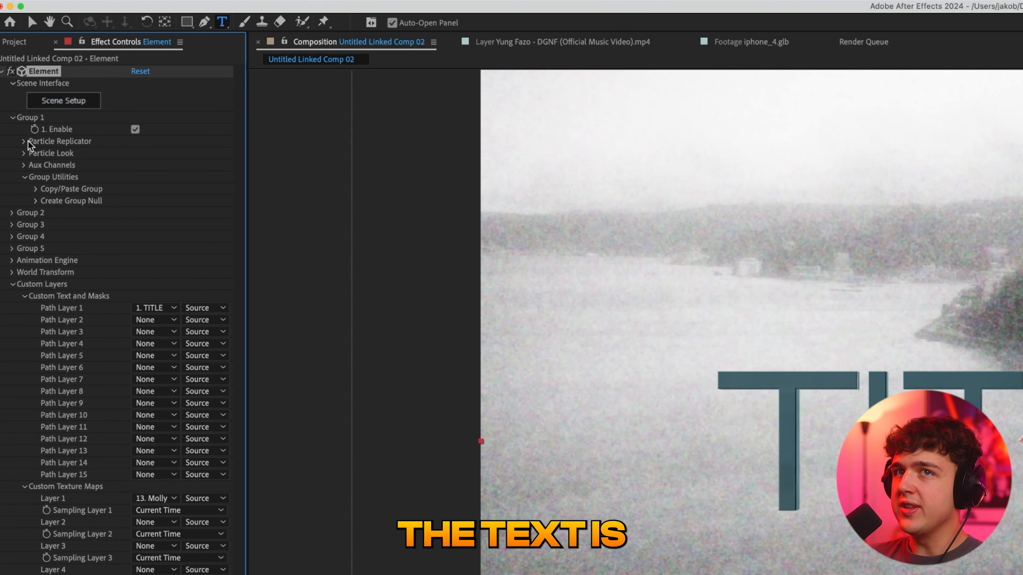
Step: Enable Multi-Object under Group 1 > Particle Replicator > Particle Look
{"action": "left_click", "coordinate": [23, 141]}
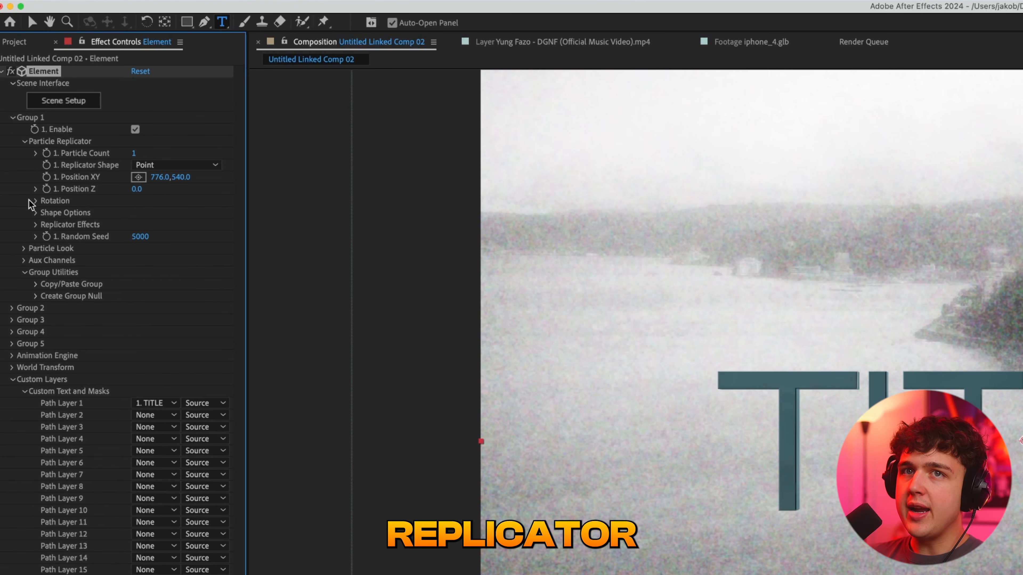
{"action": "left_click", "coordinate": [12, 248]}
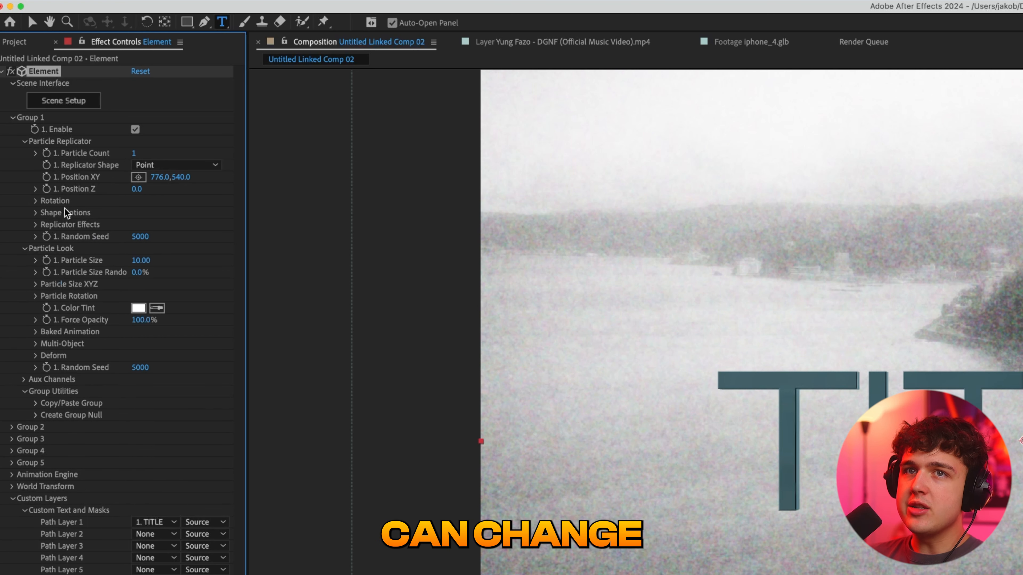
{"action": "mouse_move", "coordinate": [46, 287]}
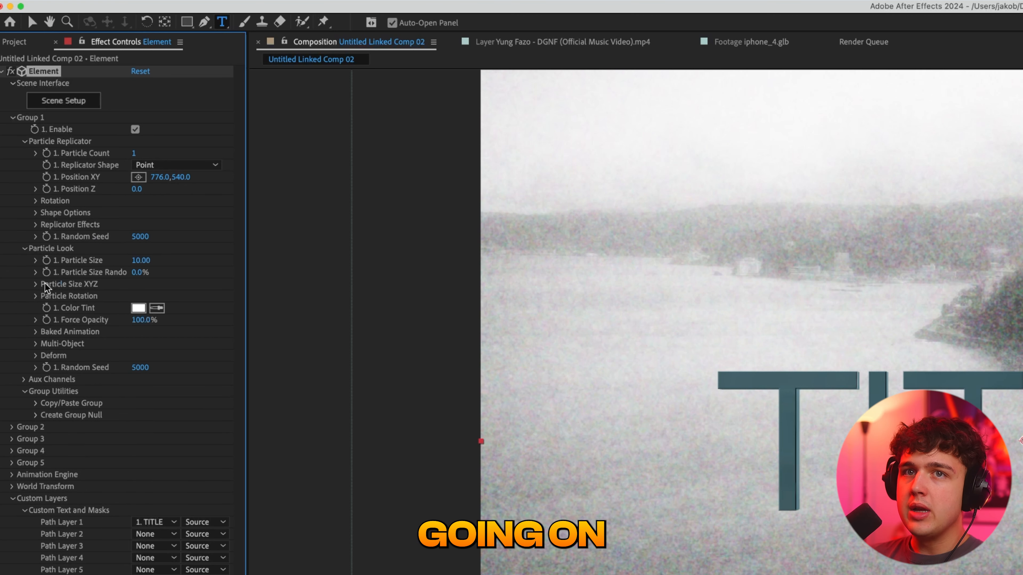
{"action": "left_click", "coordinate": [35, 343]}
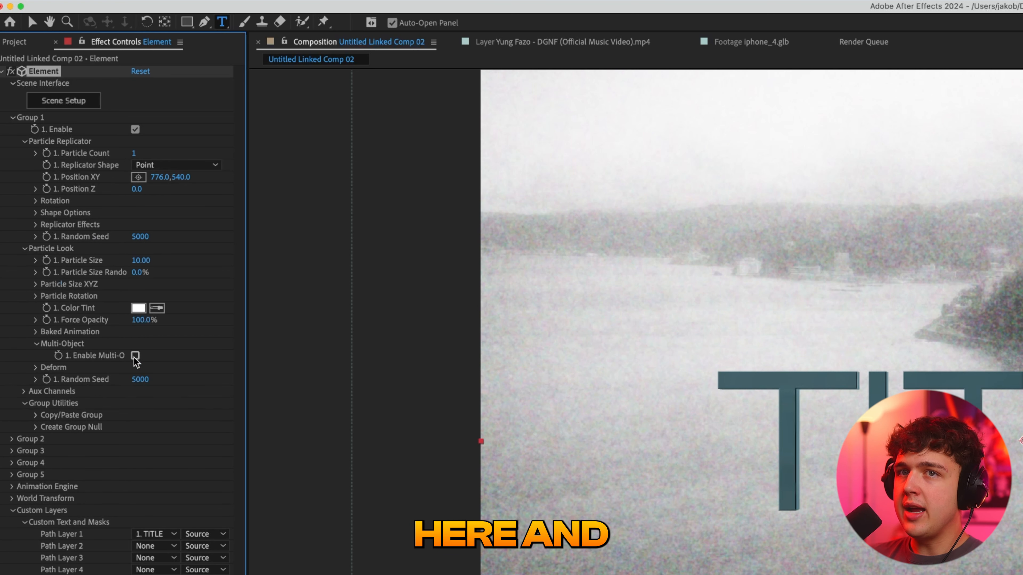
{"action": "left_click", "coordinate": [135, 355]}
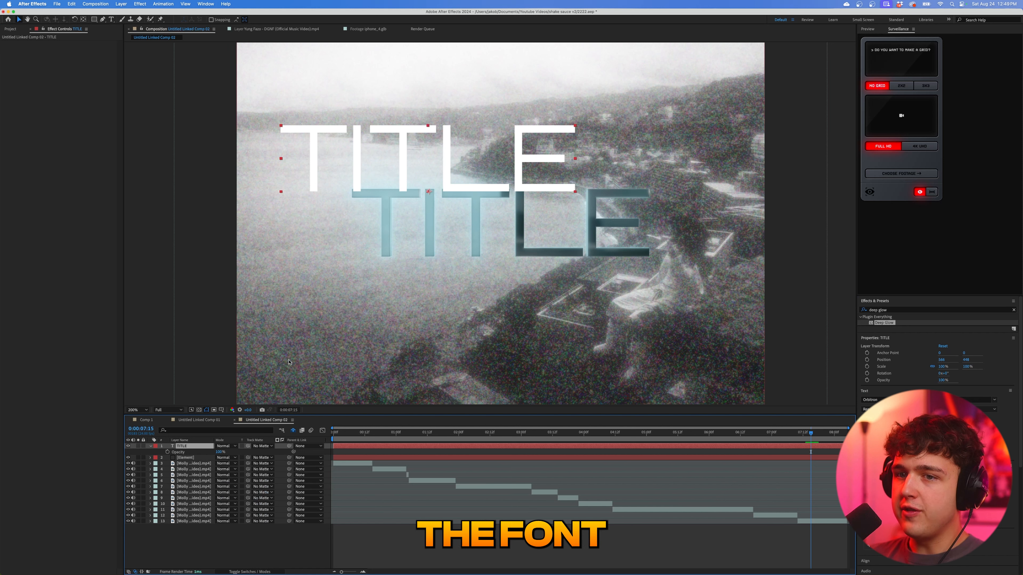
{"action": "mouse_move", "coordinate": [520, 220]}
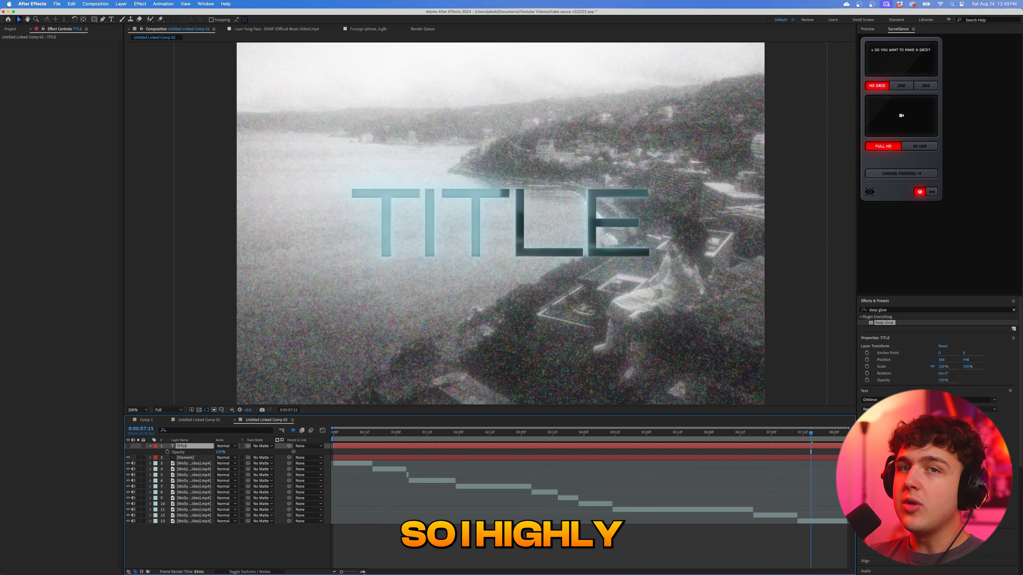
{"action": "mouse_move", "coordinate": [373, 563]}
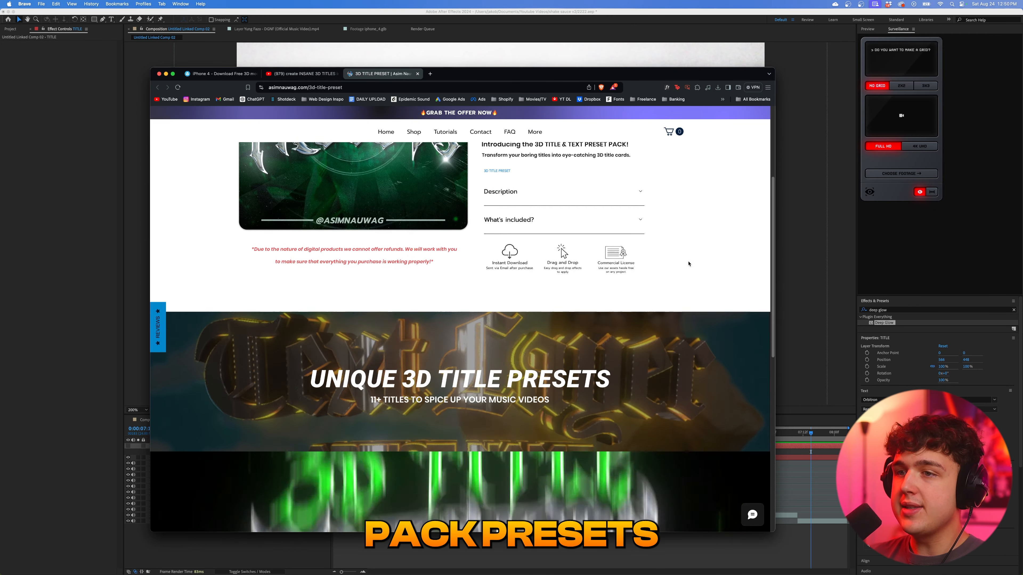
{"action": "scroll", "scroll_direction": "down", "scroll_amount": 3}
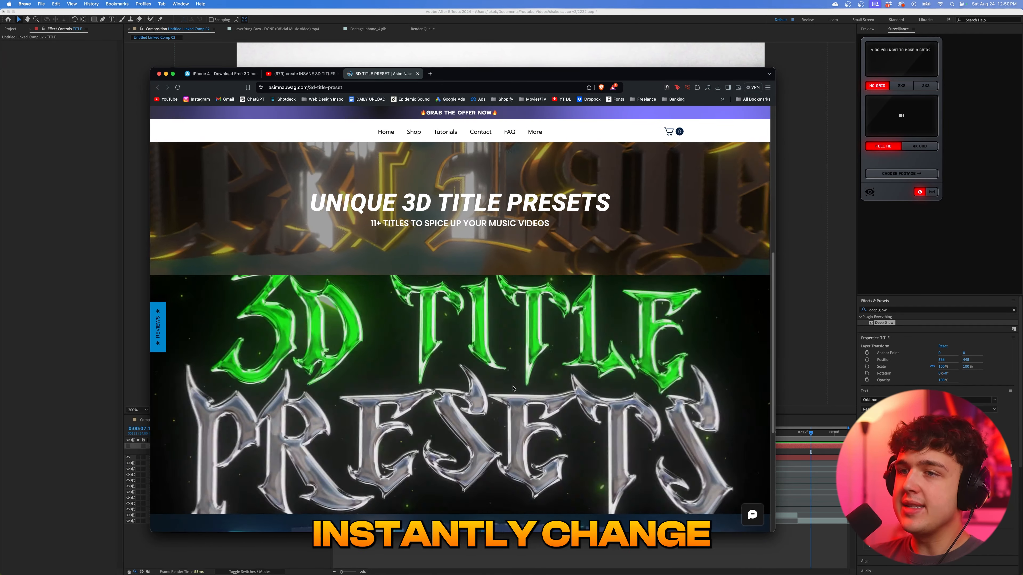
{"action": "scroll", "scroll_direction": "down", "scroll_amount": 3}
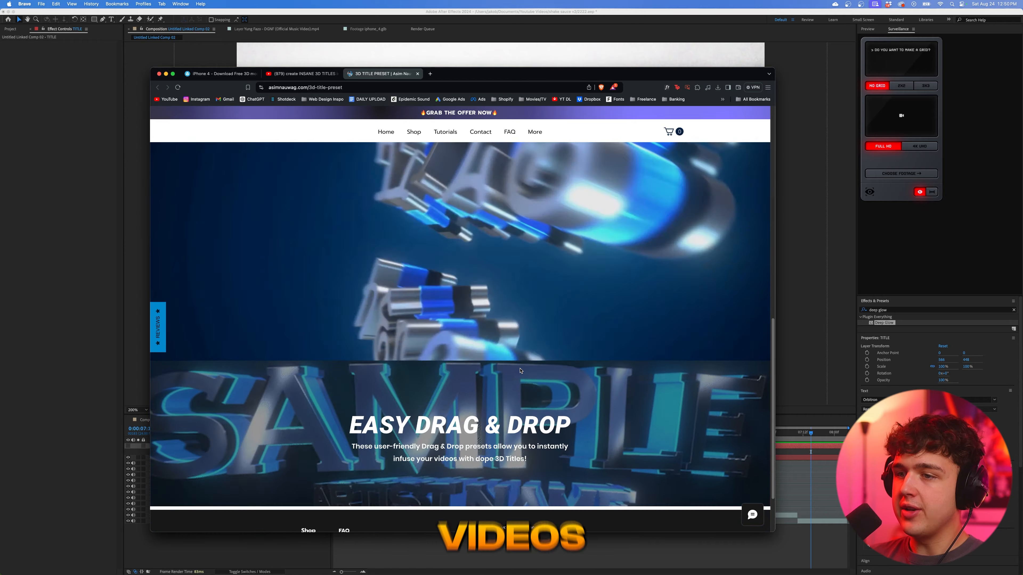
{"action": "scroll", "scroll_direction": "down", "scroll_amount": 3}
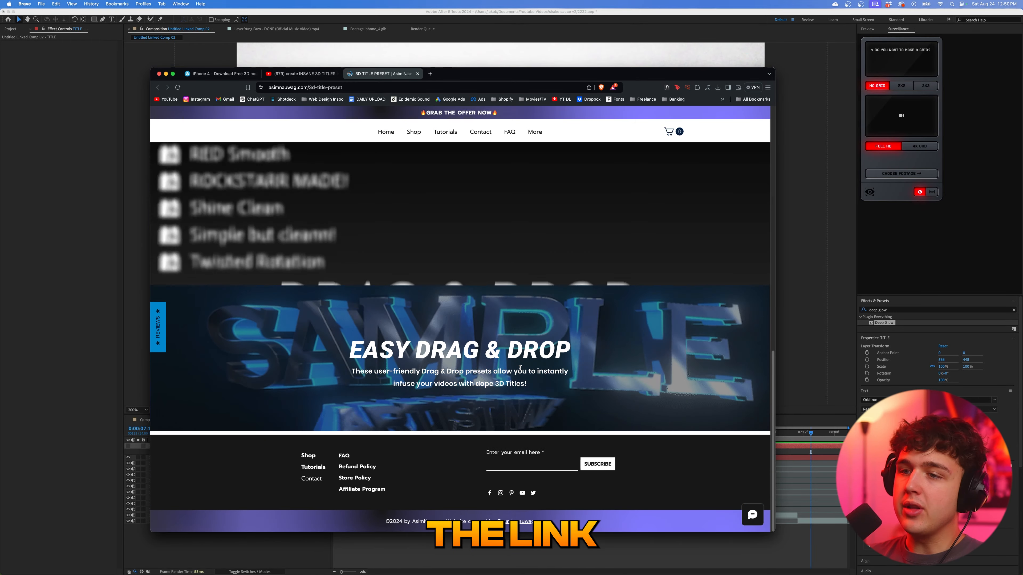
{"action": "scroll", "scroll_direction": "up", "scroll_amount": 3}
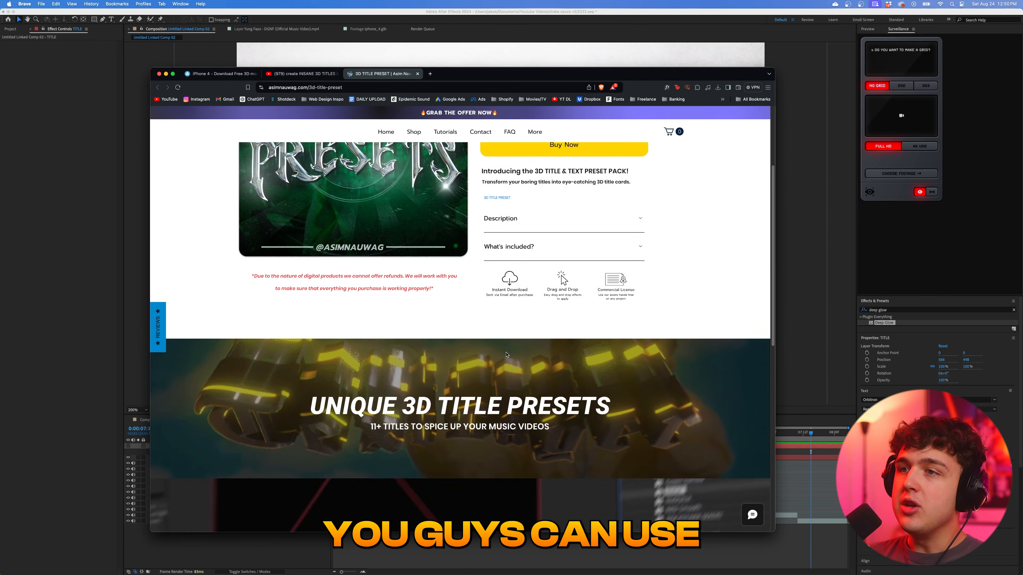
{"action": "scroll", "scroll_direction": "up", "scroll_amount": 3}
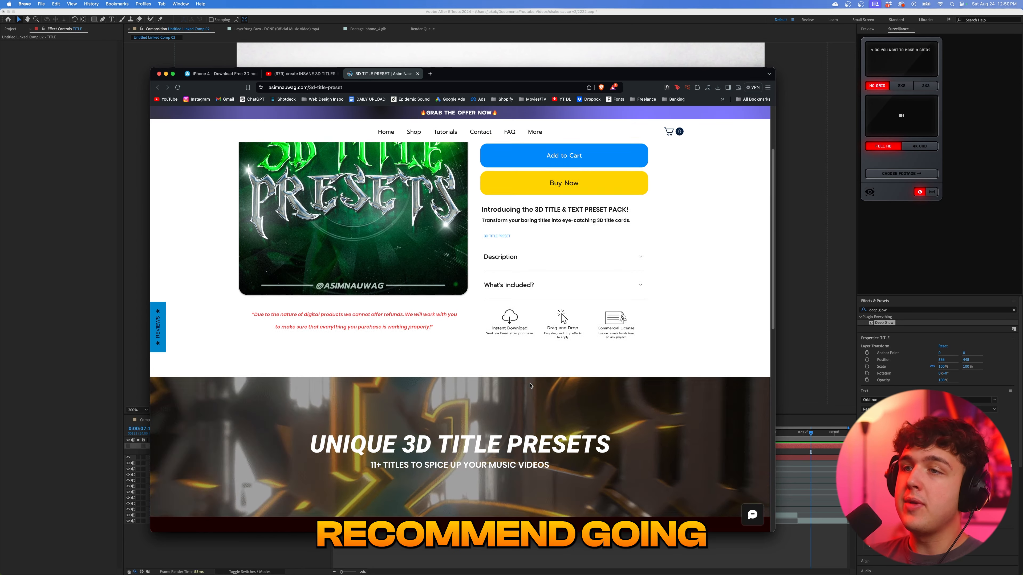
{"action": "scroll", "scroll_direction": "down", "scroll_amount": 3}
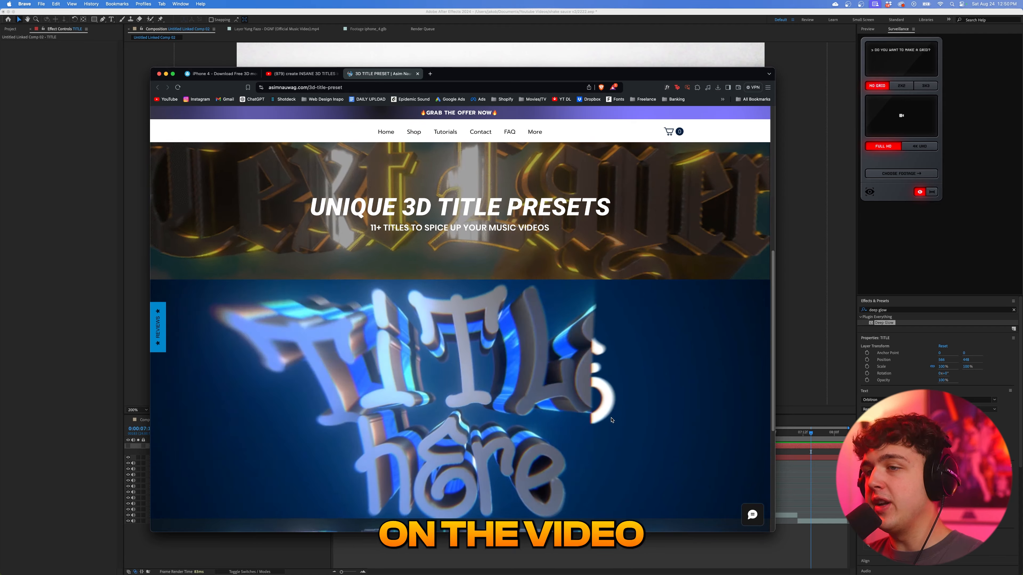
{"action": "scroll", "scroll_direction": "down", "scroll_amount": 3}
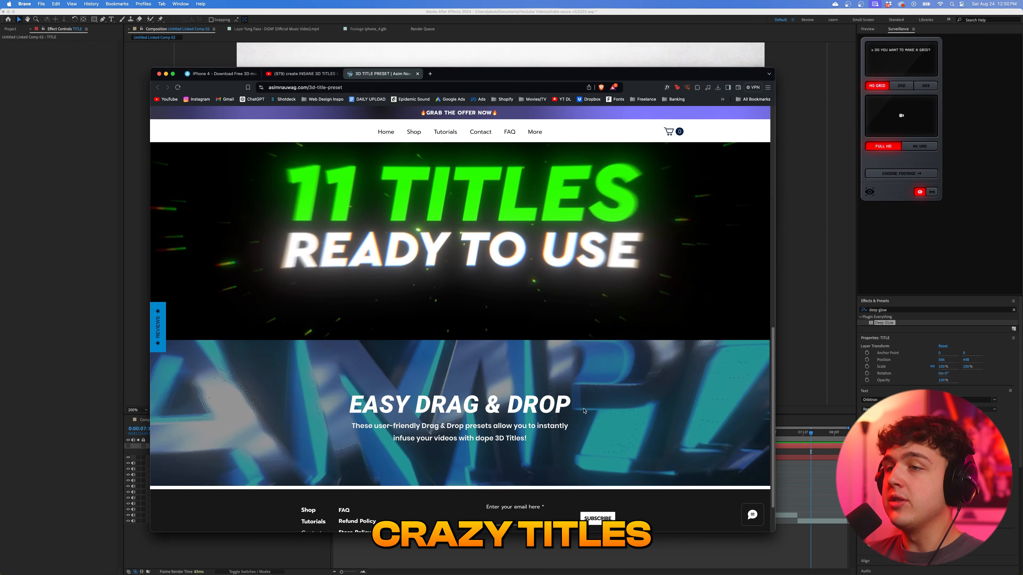